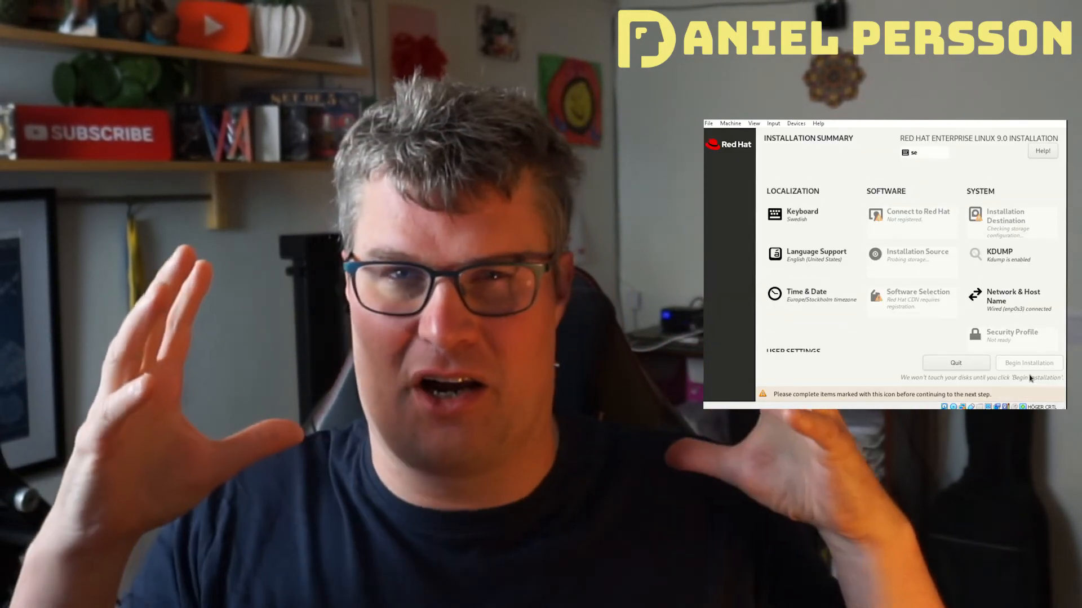
List the home directory with ls, then cat anaconda-ks.cfg and ks.cfg to the terminal
{"action": "left_click", "coordinate": [1028, 363]}
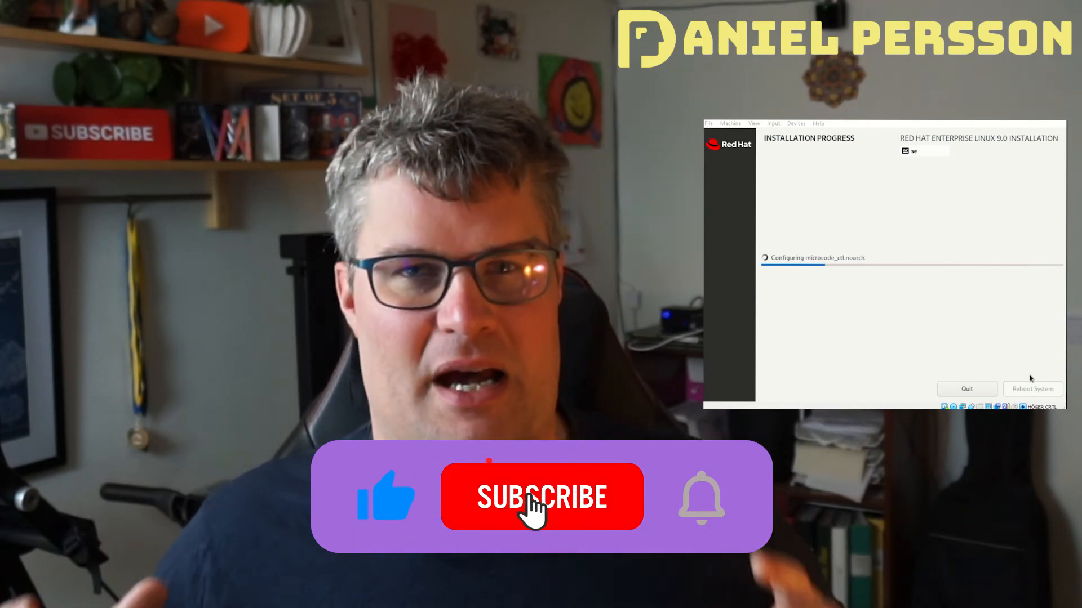
{"action": "left_click", "coordinate": [540, 497]}
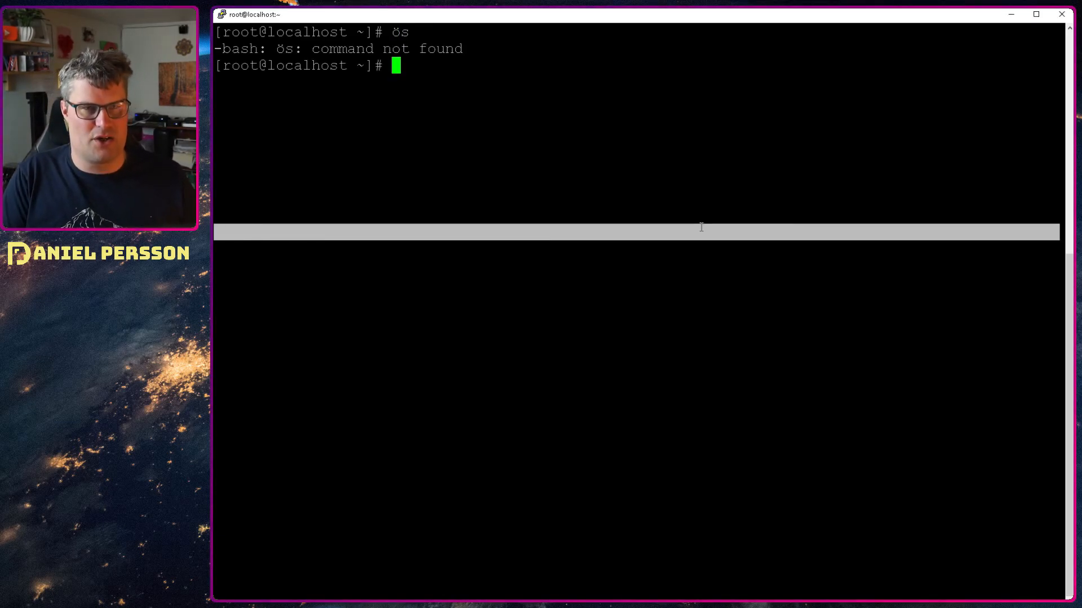
{"action": "type", "text": "ls"}
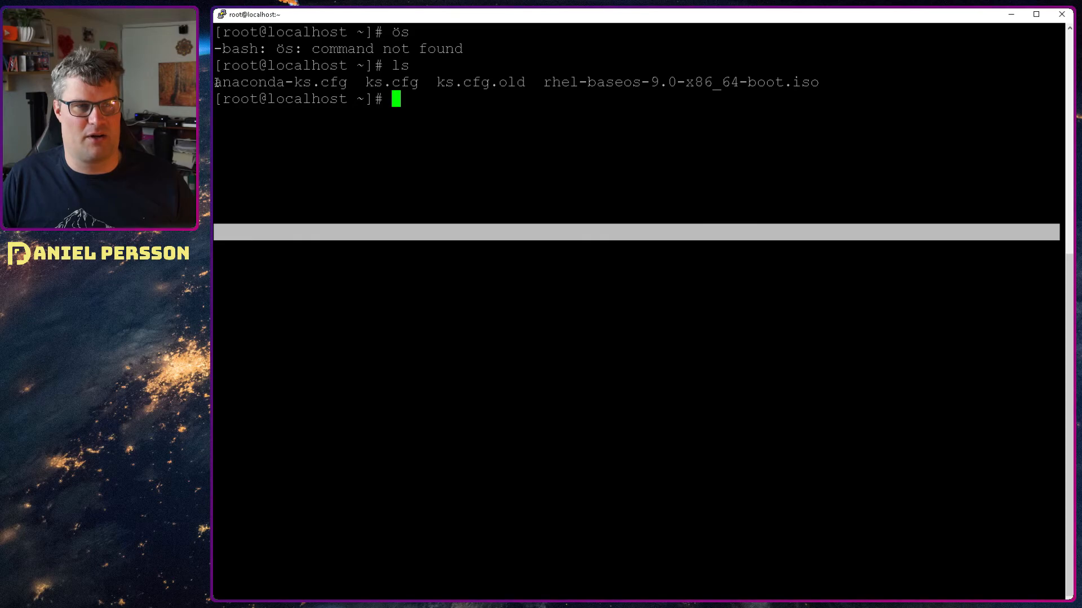
{"action": "double_click", "coordinate": [280, 82]}
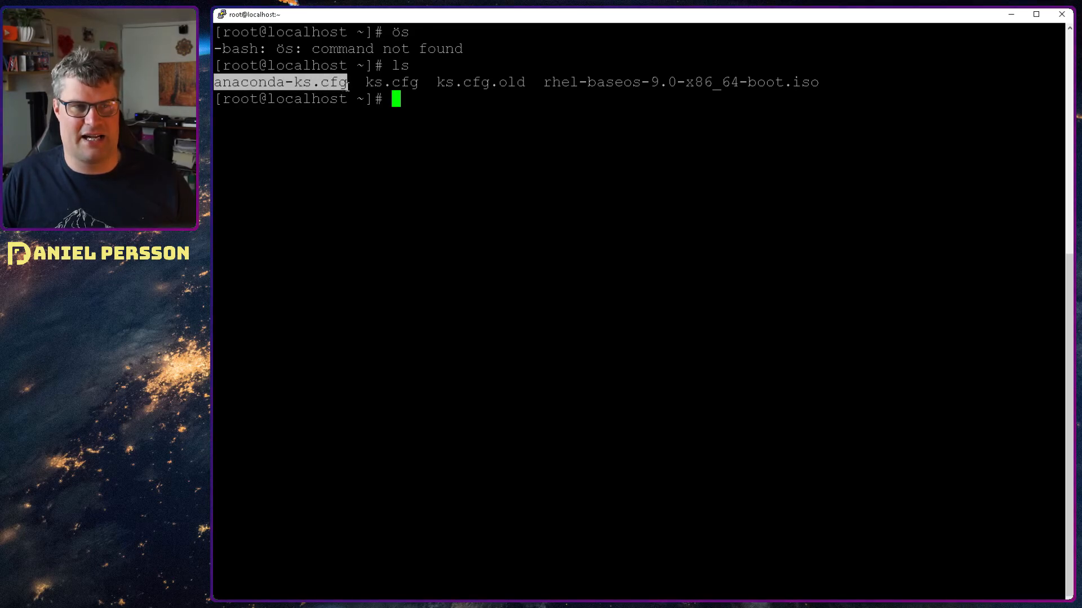
{"action": "mouse_move", "coordinate": [463, 171]}
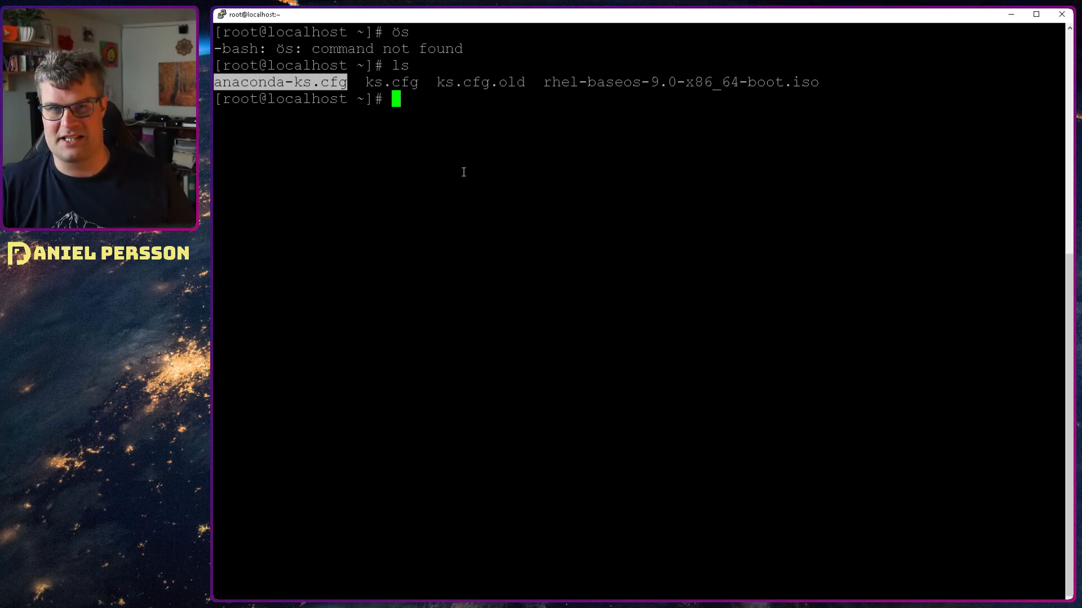
{"action": "type", "text": "cat"}
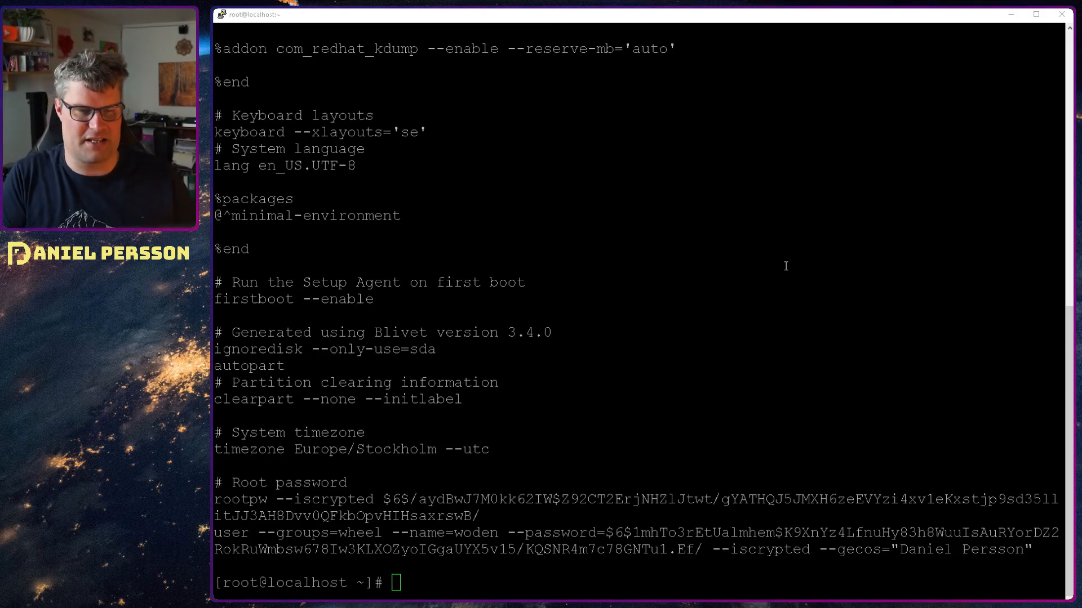
{"action": "type", "text": "ls"}
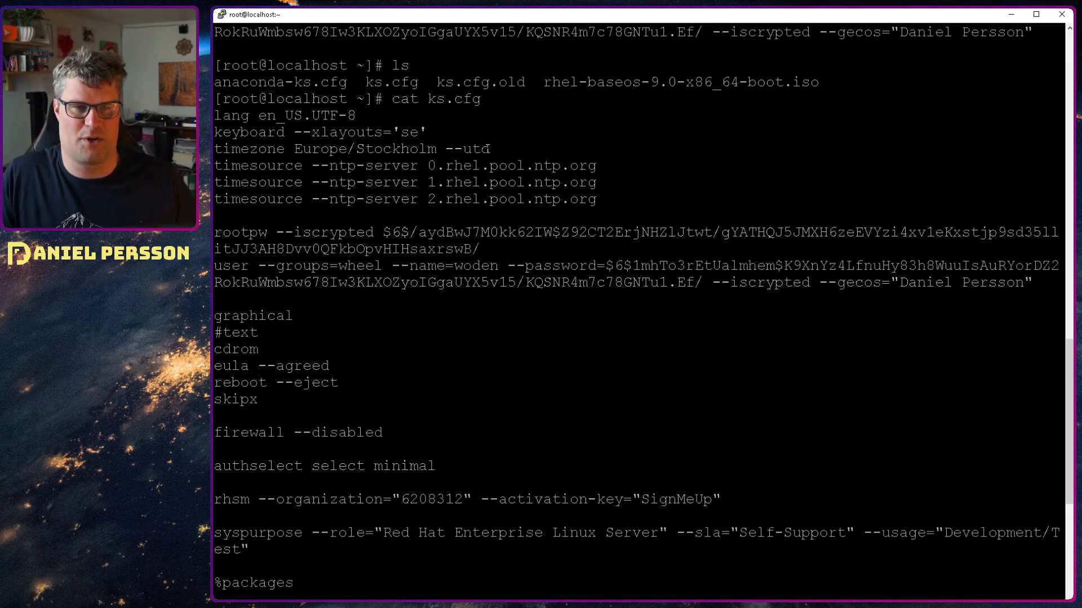
{"action": "double_click", "coordinate": [352, 149]}
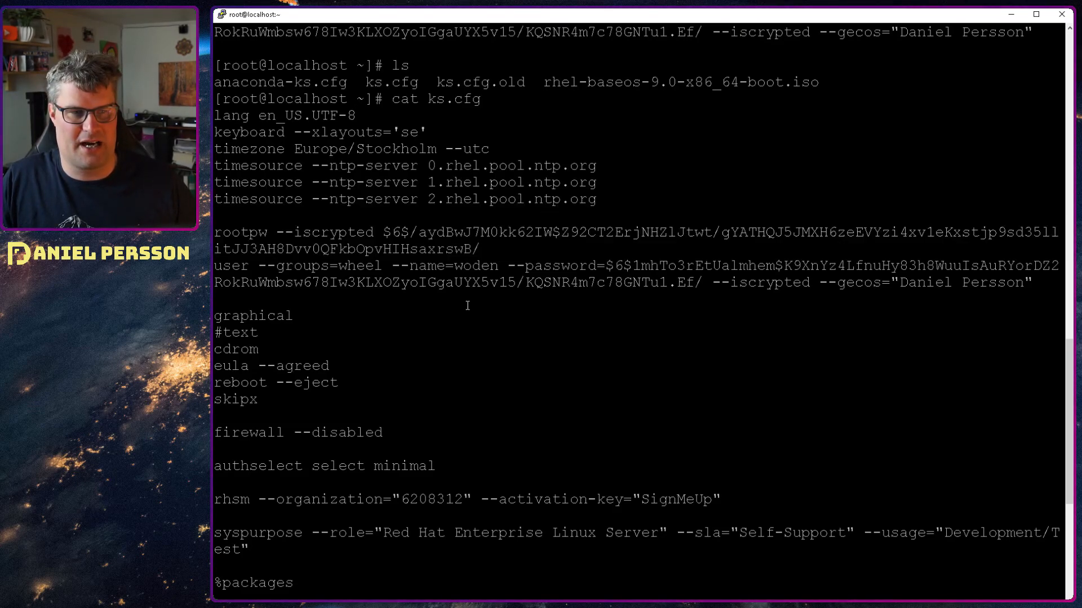
{"action": "left_click_drag", "start_coordinate": [250, 248], "coordinate": [1031, 282]}
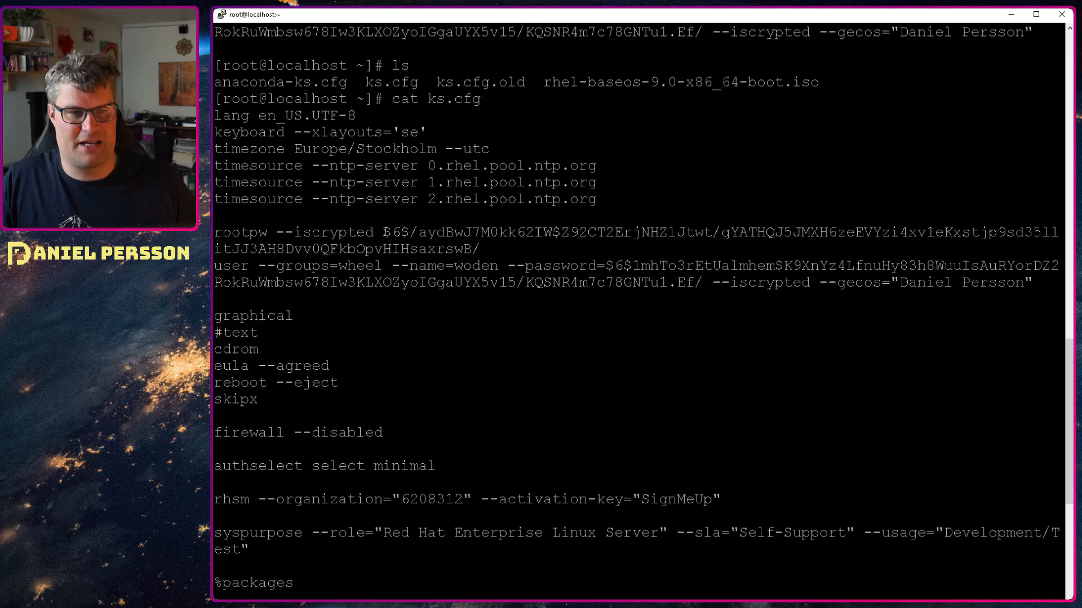
{"action": "left_click_drag", "start_coordinate": [384, 233], "coordinate": [481, 249]}
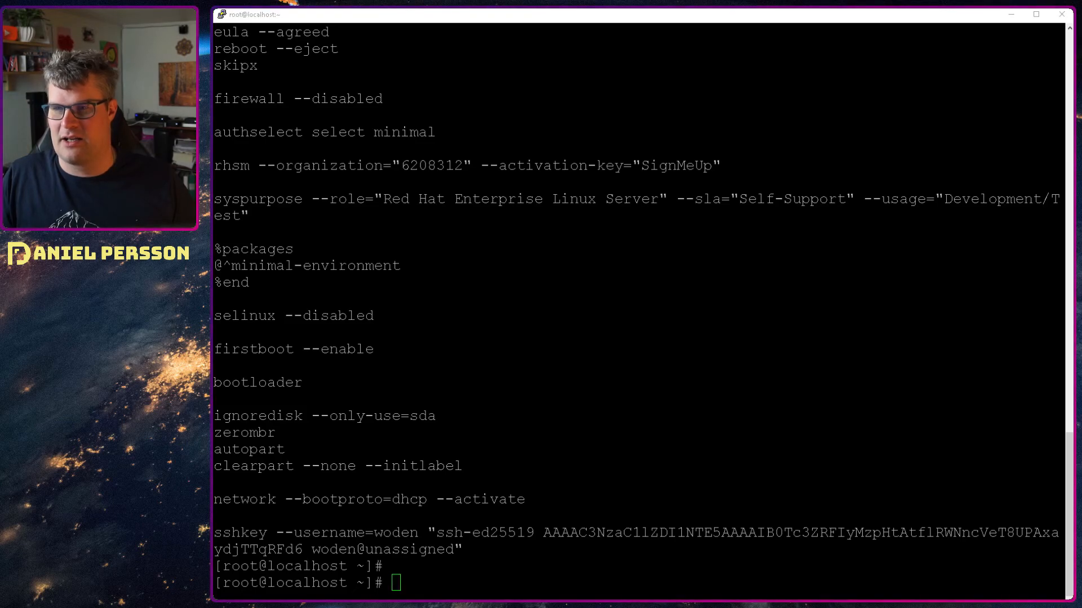
Generate a SHA-512 password hash with openssl passwd -6, entering and verifying the password
{"action": "type", "text": "openssl passwd -6"}
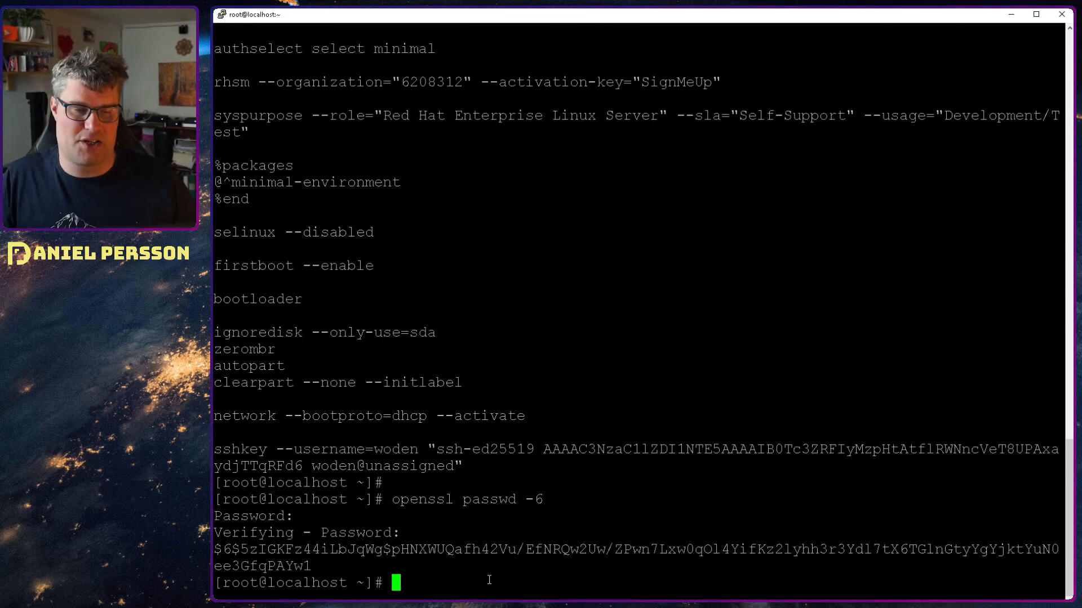
{"action": "type", "text": "openssl passwd -6"}
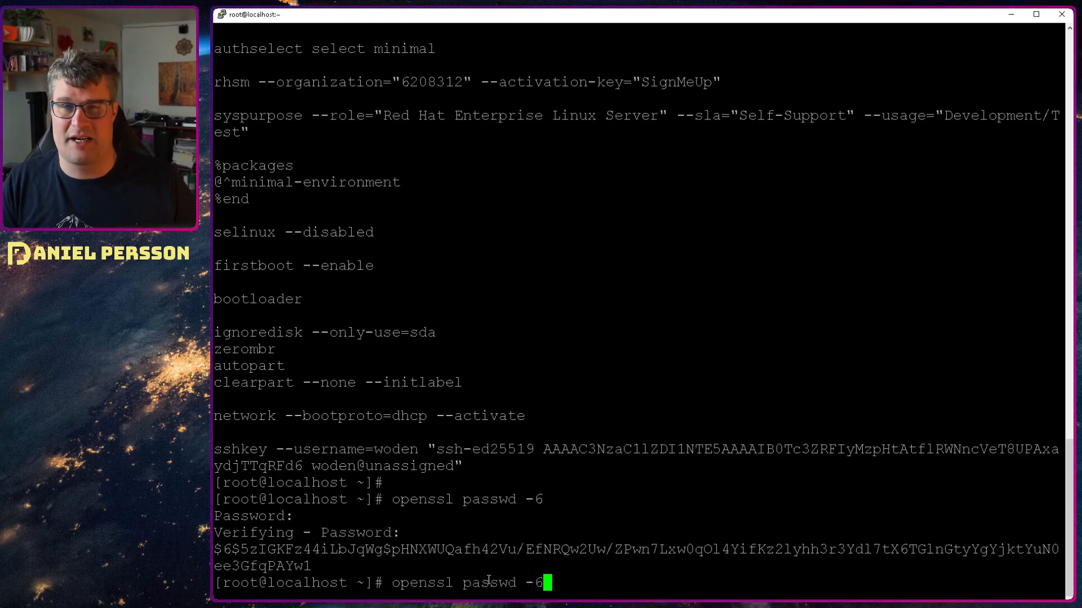
{"action": "type", "text": "cat ks.cfg"}
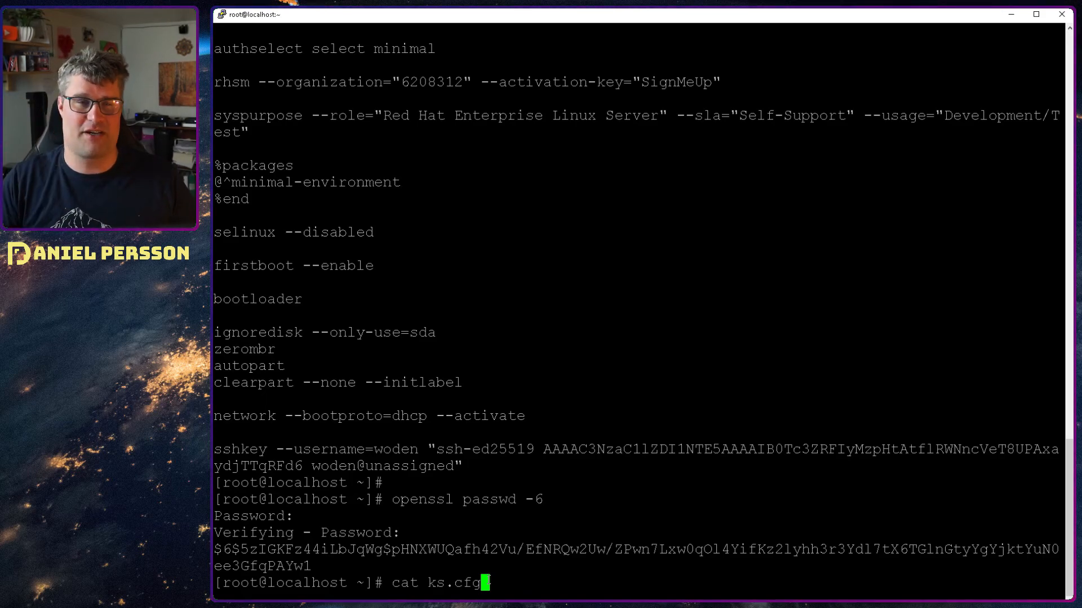
Print ks.cfg with cat and highlight its cdrom install source line
{"action": "key", "text": "Return"}
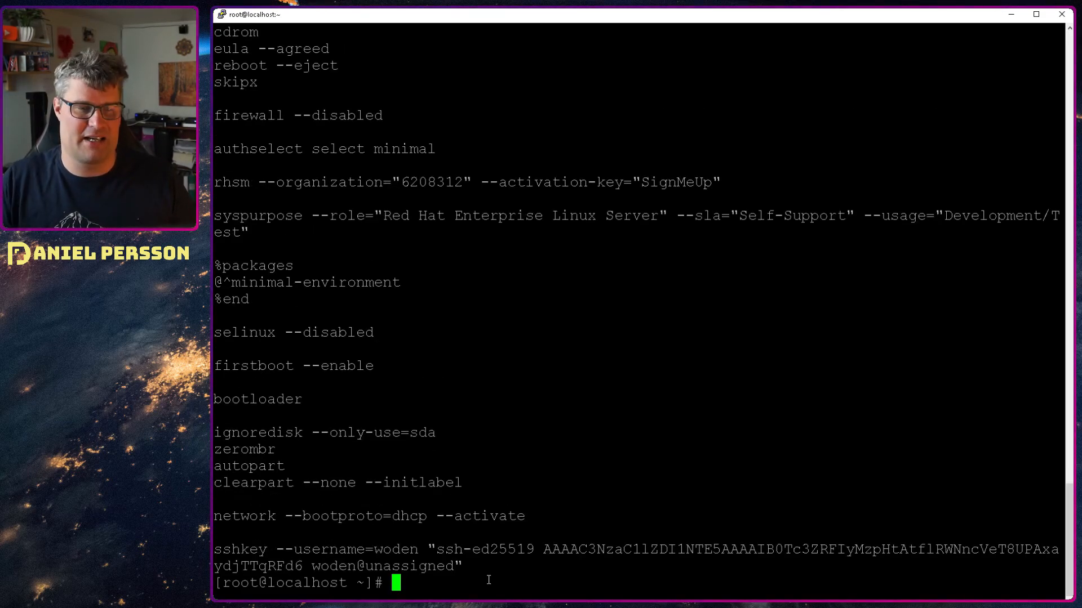
{"action": "mouse_move", "coordinate": [637, 418]}
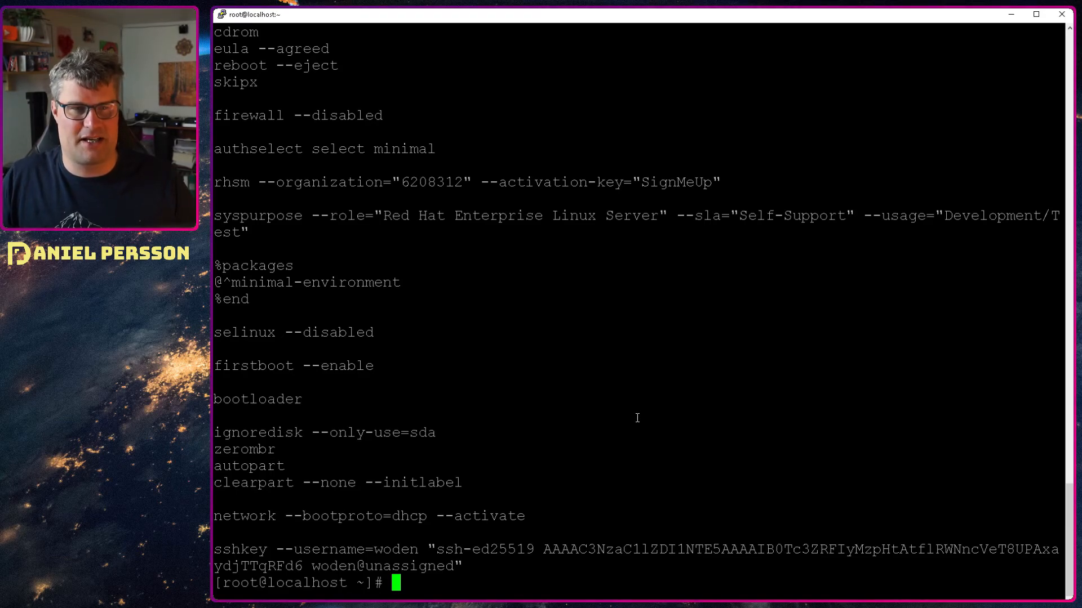
{"action": "type", "text": "cat ks.cfg"}
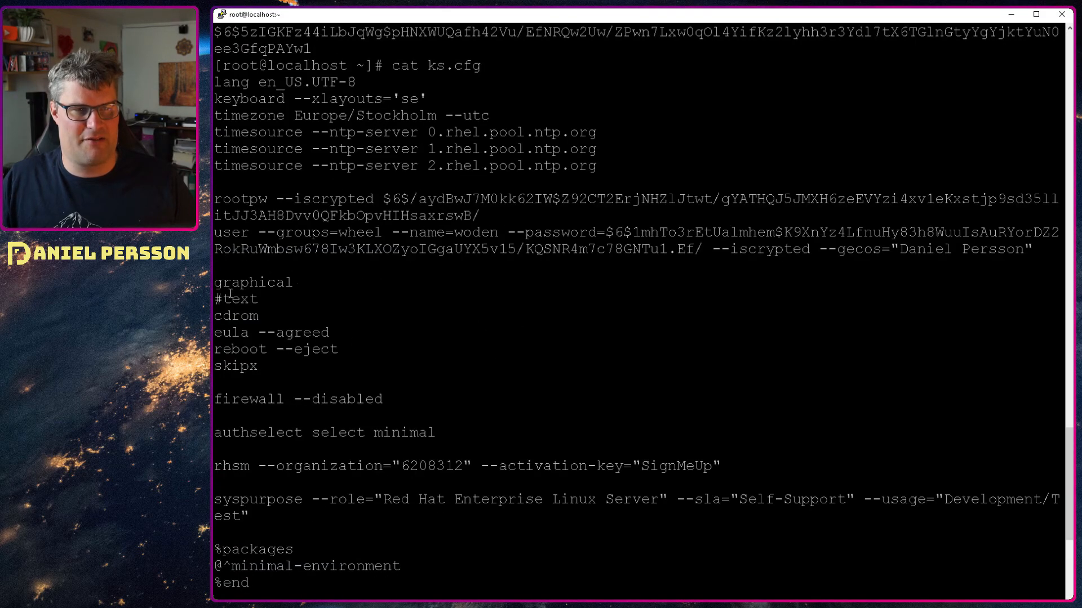
{"action": "double_click", "coordinate": [253, 281]}
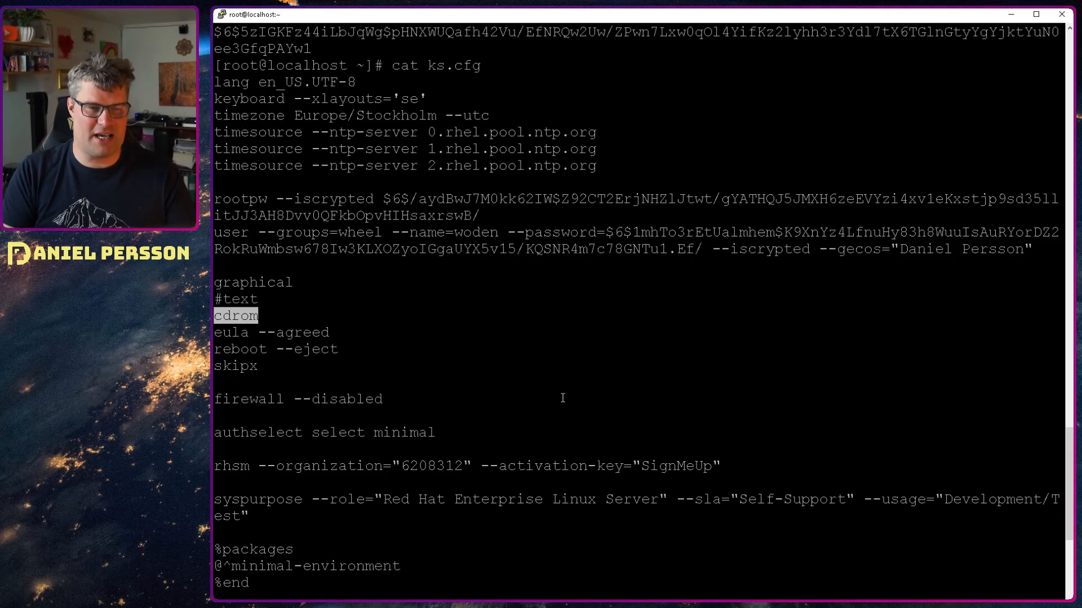
Edit ks.cfg in vi and comment out the cdrom line with #
{"action": "type", "text": "vi ks.cfg"}
{"action": "type", "text": "#"}
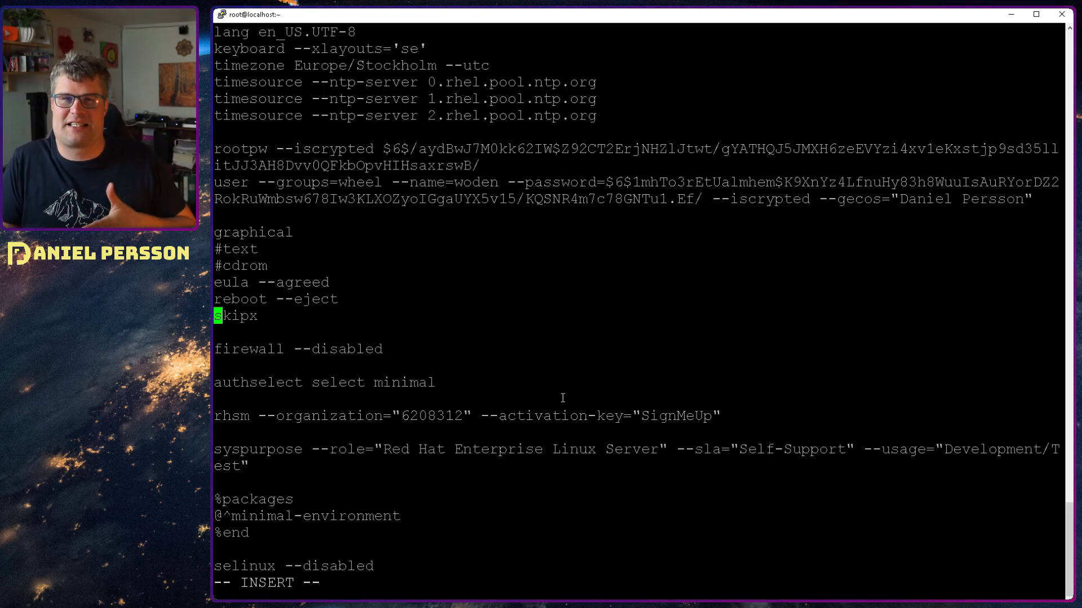
{"action": "key", "text": "Down"}
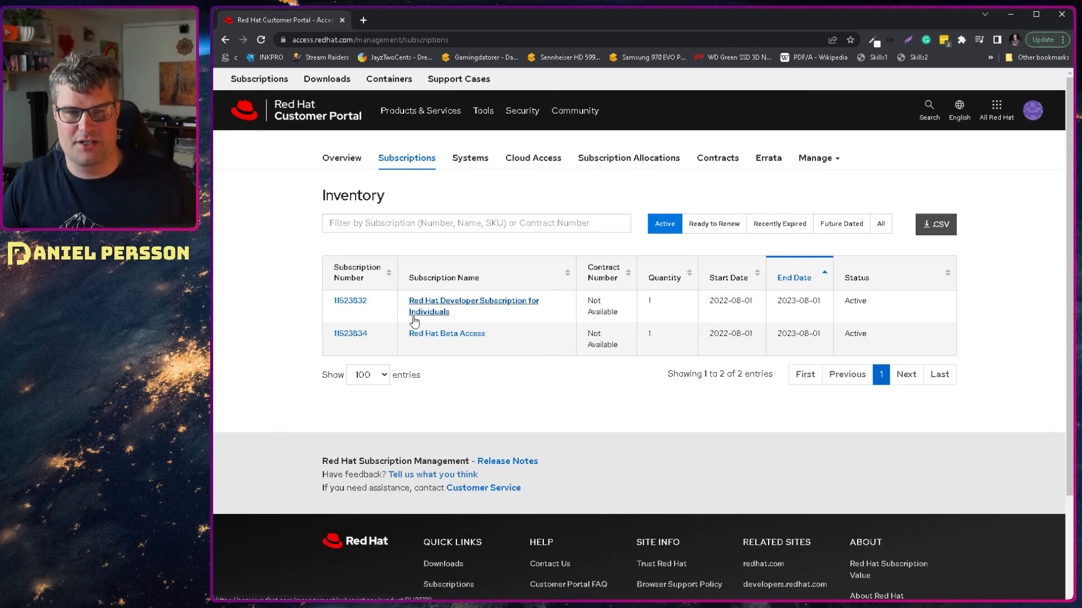
{"action": "mouse_move", "coordinate": [475, 305]}
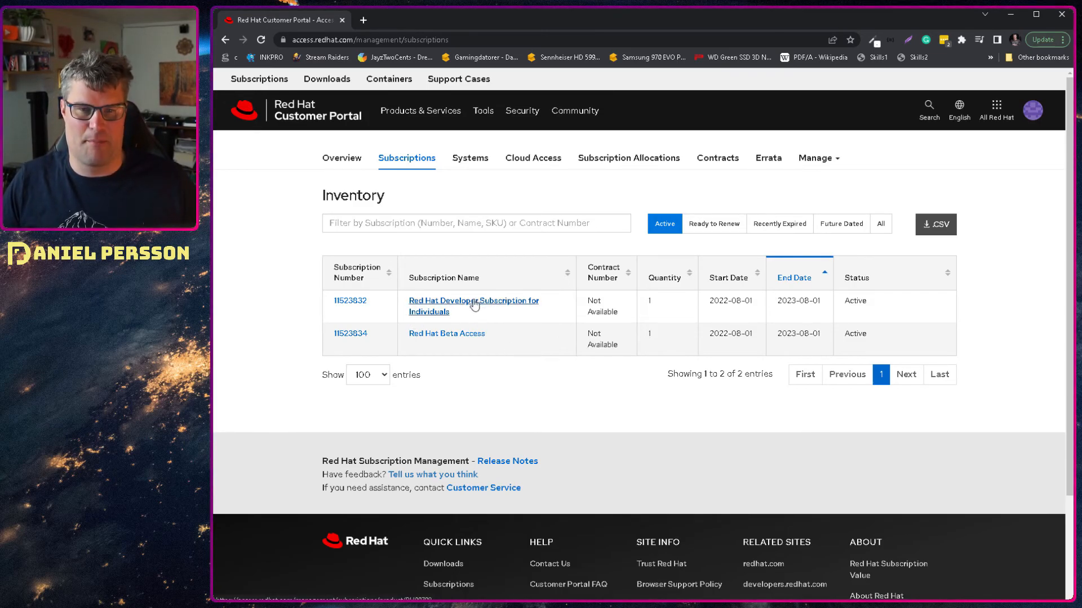
View the Developer Subscription for Individuals overview showing 9 of 16 entitlements used
{"action": "left_click", "coordinate": [473, 305]}
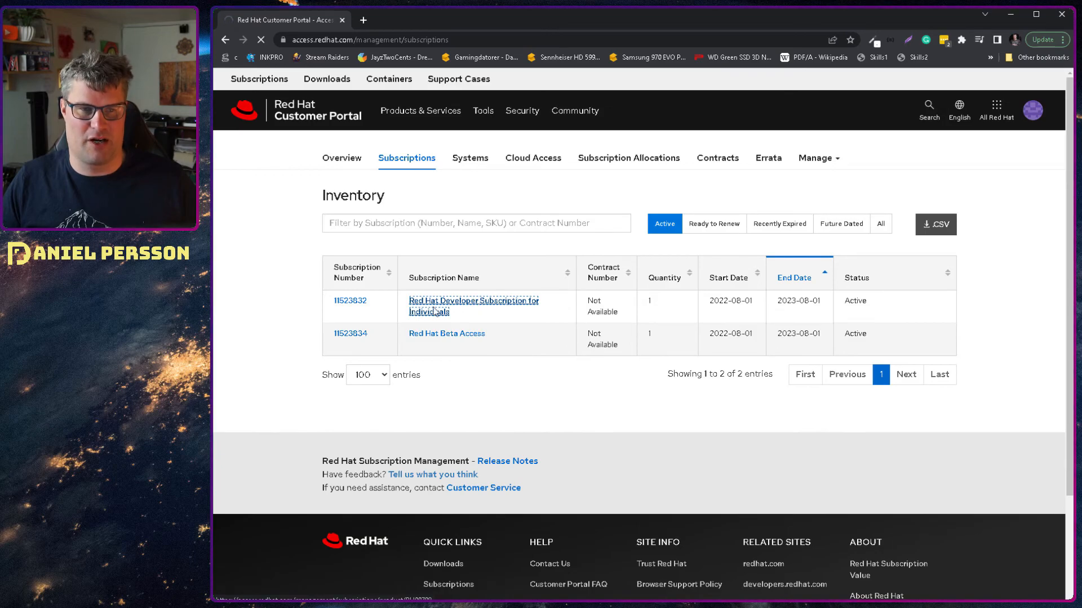
{"action": "left_click", "coordinate": [473, 305]}
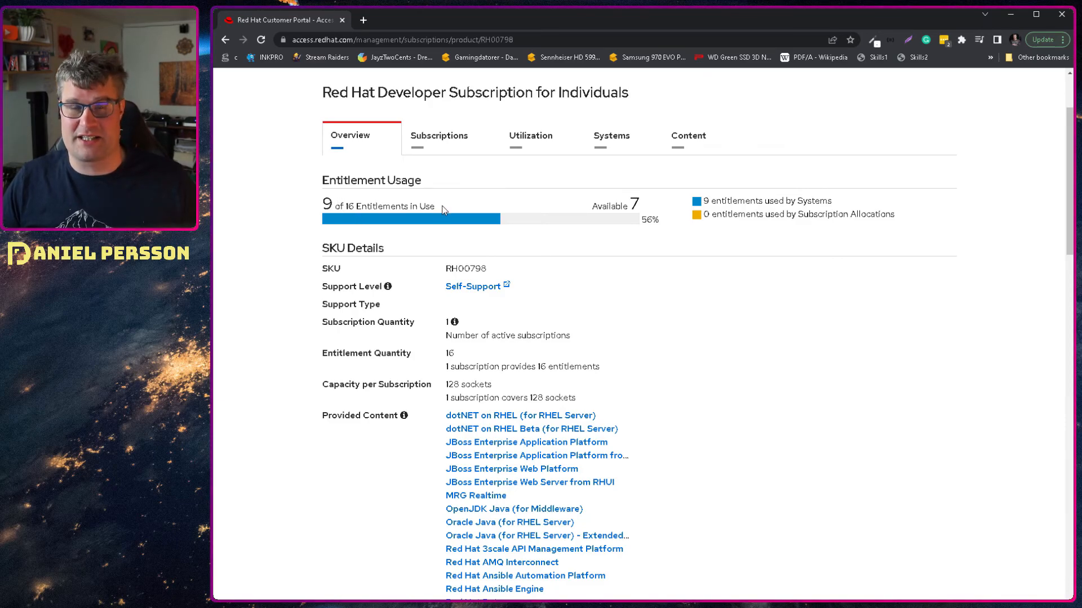
{"action": "mouse_move", "coordinate": [632, 244]}
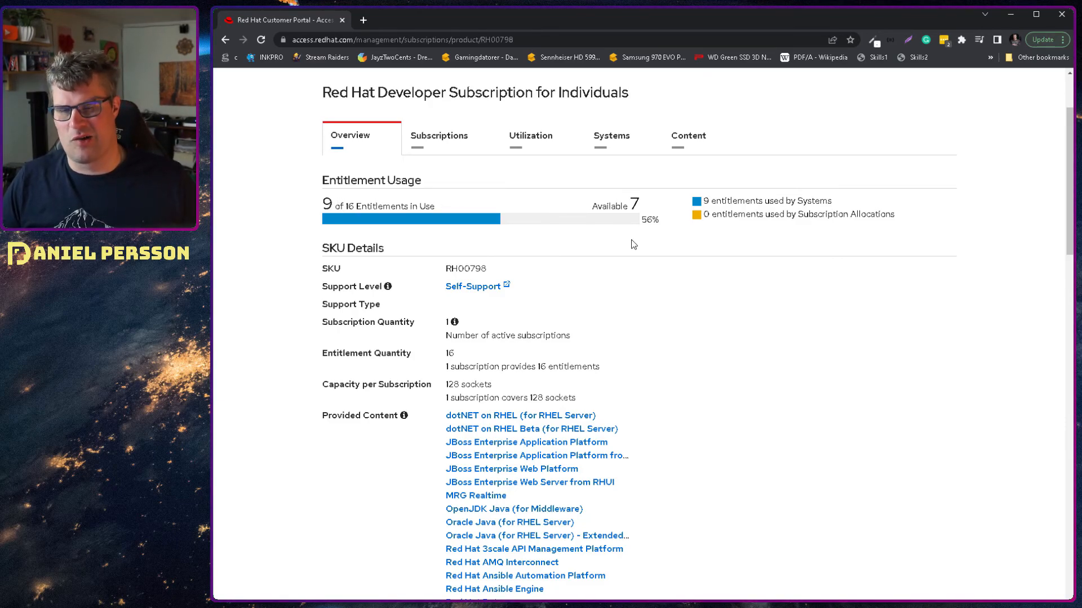
{"action": "scroll", "scroll_direction": "down", "scroll_amount": 3}
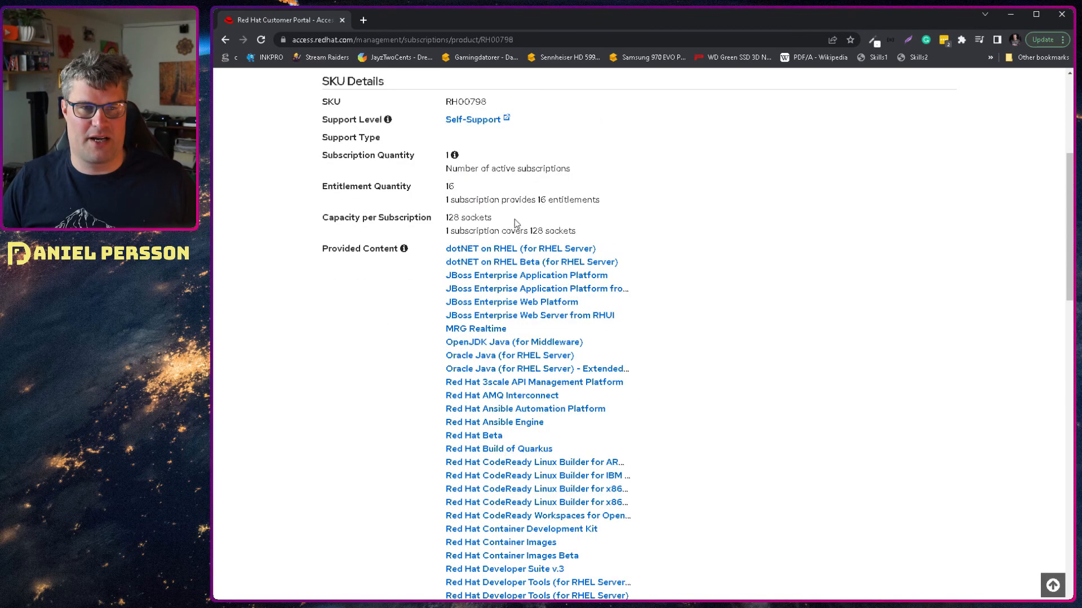
{"action": "scroll", "scroll_direction": "up", "scroll_amount": 3}
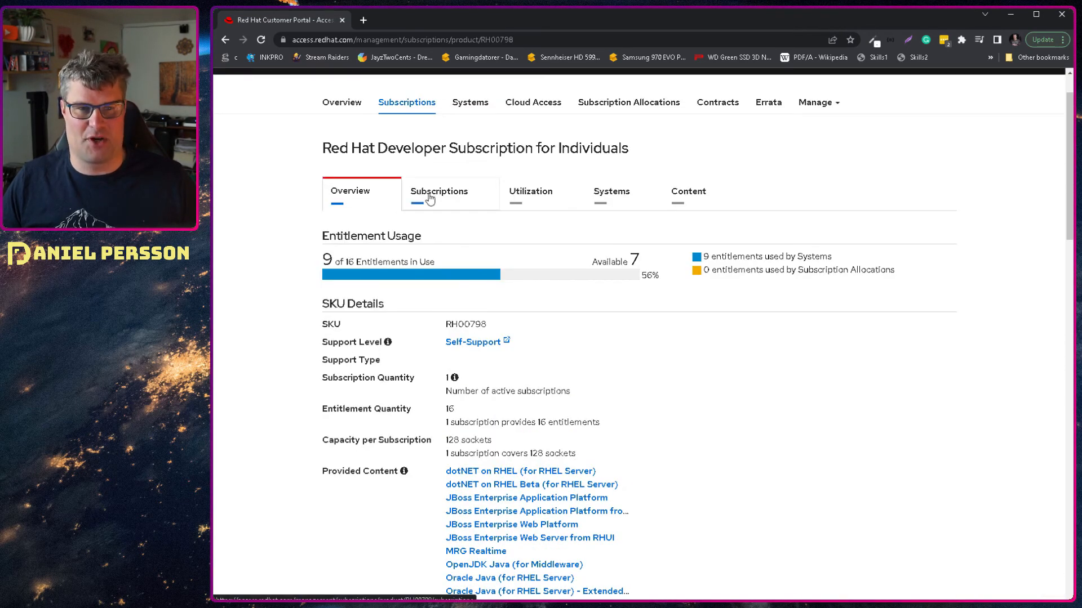
{"action": "mouse_move", "coordinate": [428, 201]}
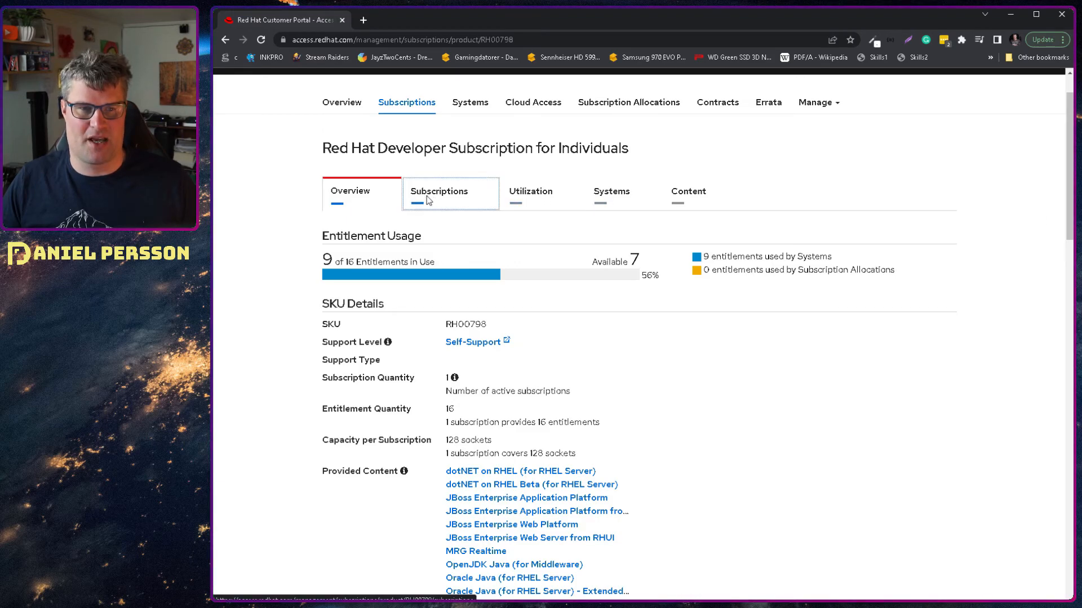
Show the subscription's Systems list of nine subscribed localhost.localdomain virtual systems
{"action": "left_click", "coordinate": [439, 191]}
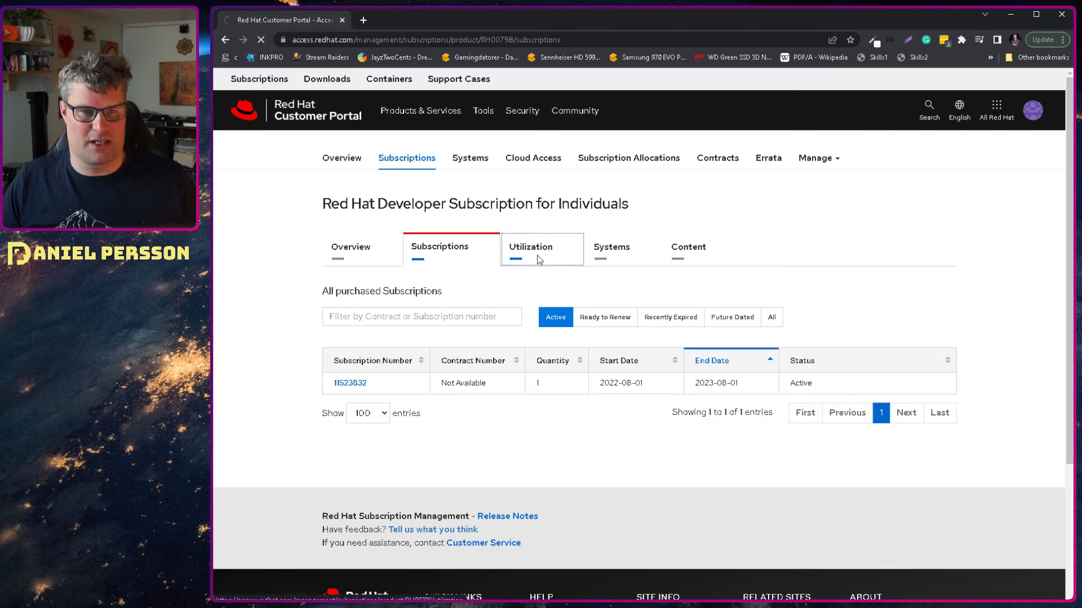
{"action": "left_click", "coordinate": [531, 247]}
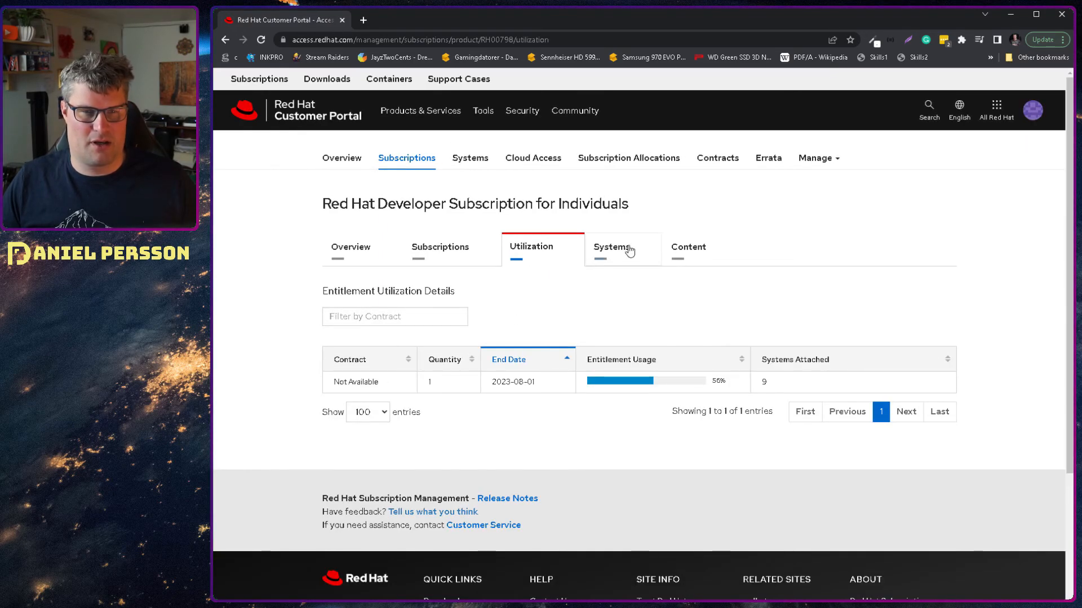
{"action": "left_click", "coordinate": [610, 246]}
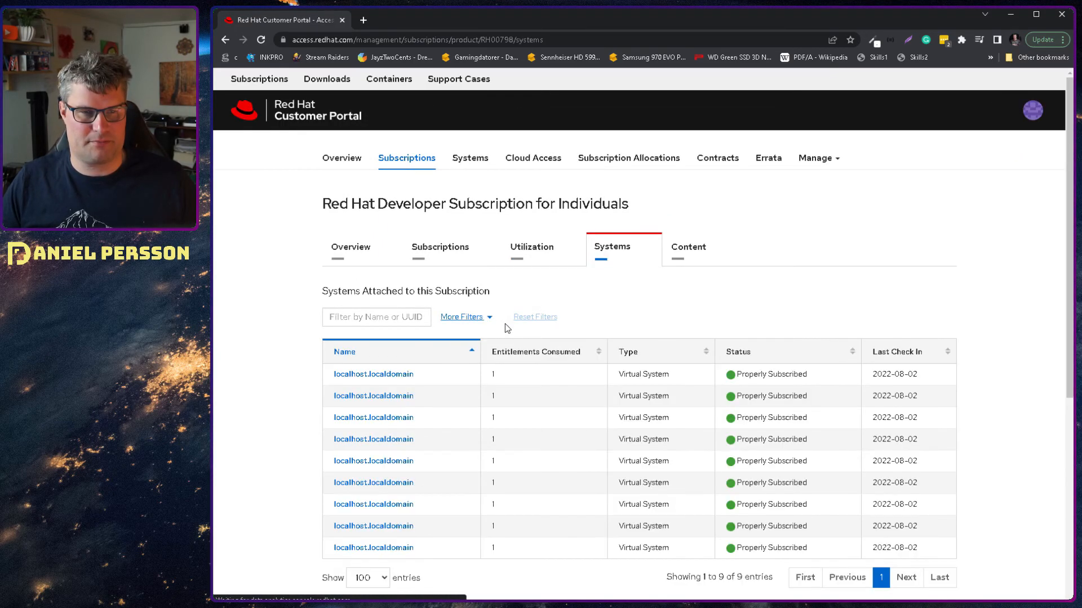
{"action": "scroll", "scroll_direction": "down", "scroll_amount": 3}
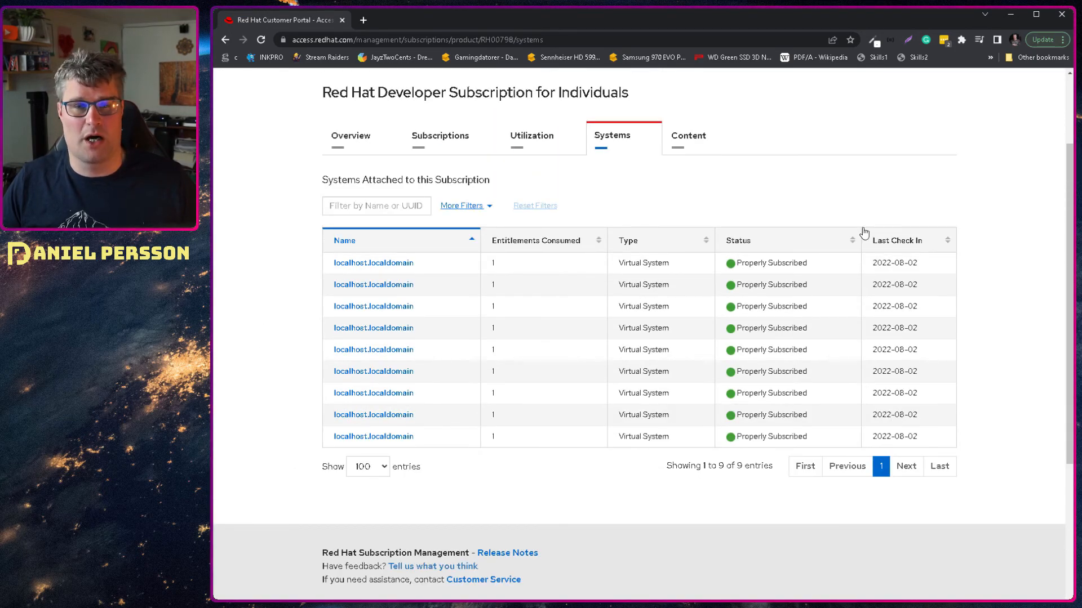
Go to Activation Keys via the Manage menu, listing the SignMeUp key
{"action": "left_click", "coordinate": [687, 135]}
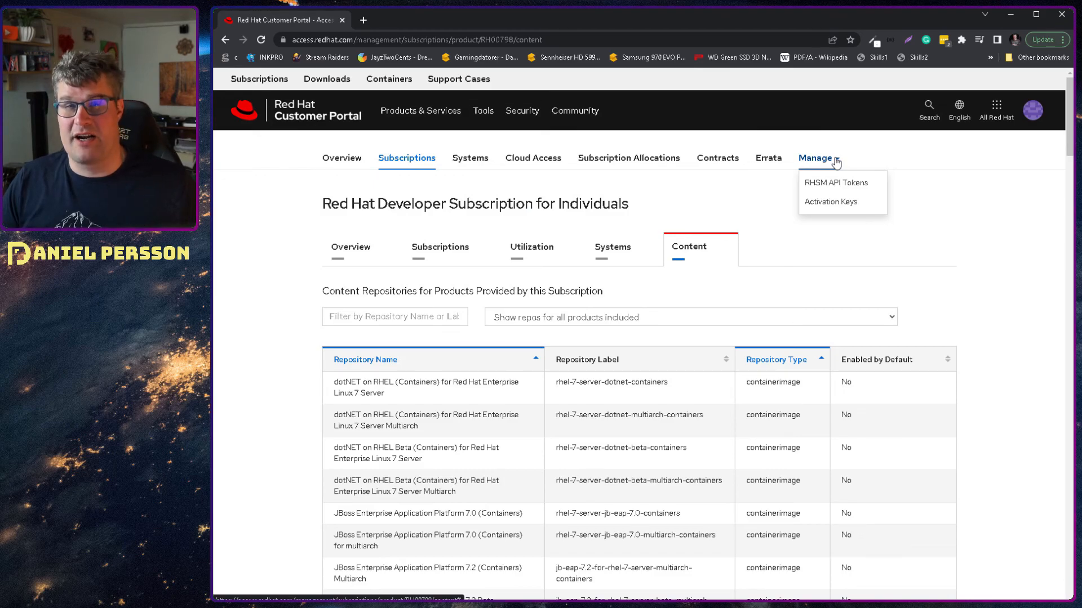
{"action": "mouse_move", "coordinate": [830, 202]}
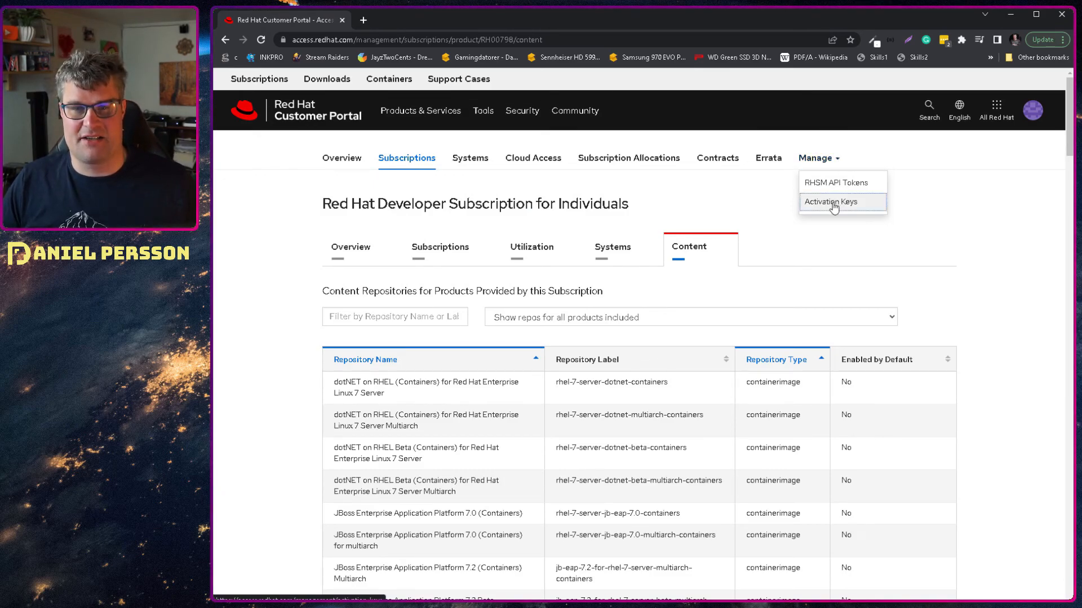
{"action": "left_click", "coordinate": [830, 201]}
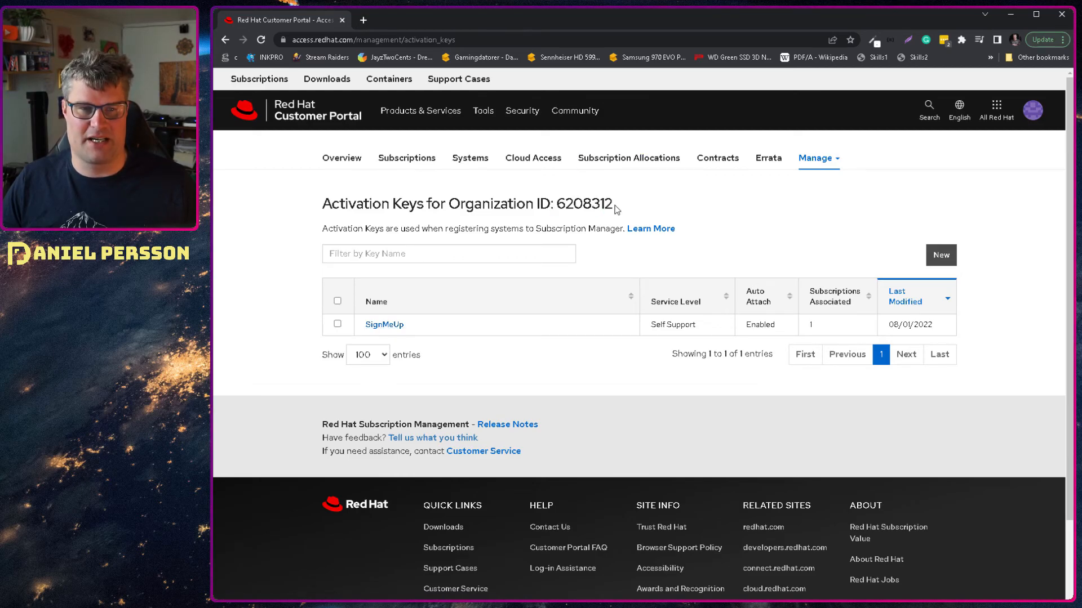
{"action": "left_click", "coordinate": [940, 256]}
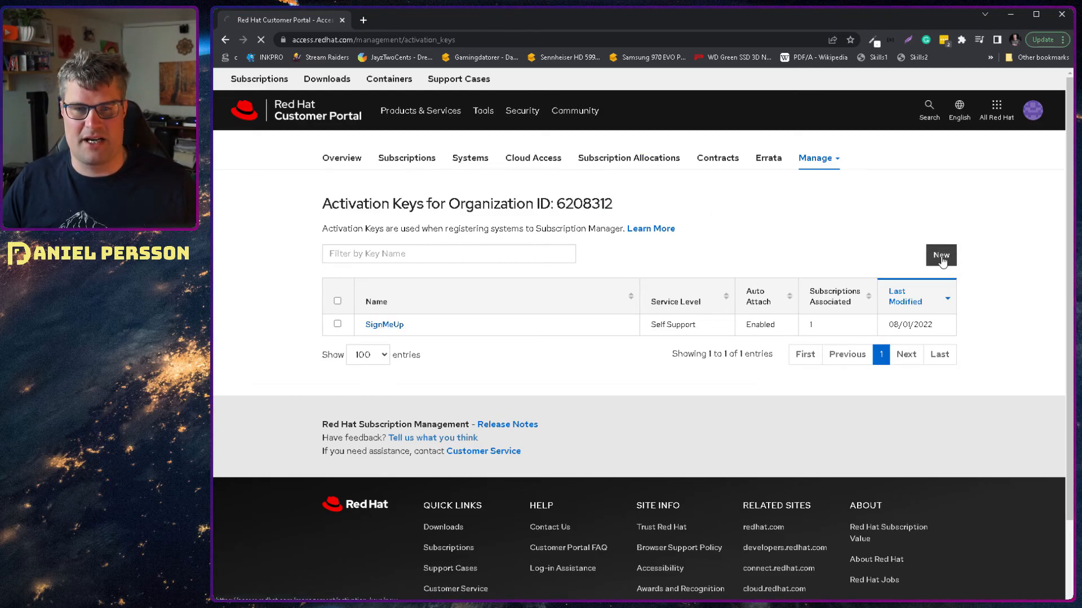
Start a new activation key with Self Support service level and Auto Attach enabled
{"action": "left_click", "coordinate": [940, 256]}
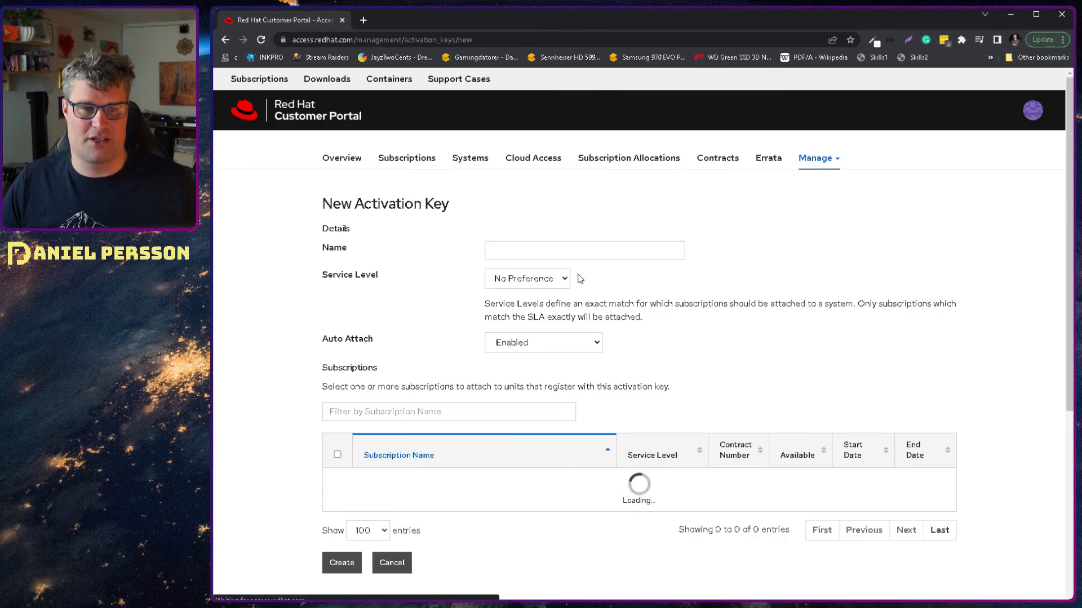
{"action": "left_click", "coordinate": [526, 278]}
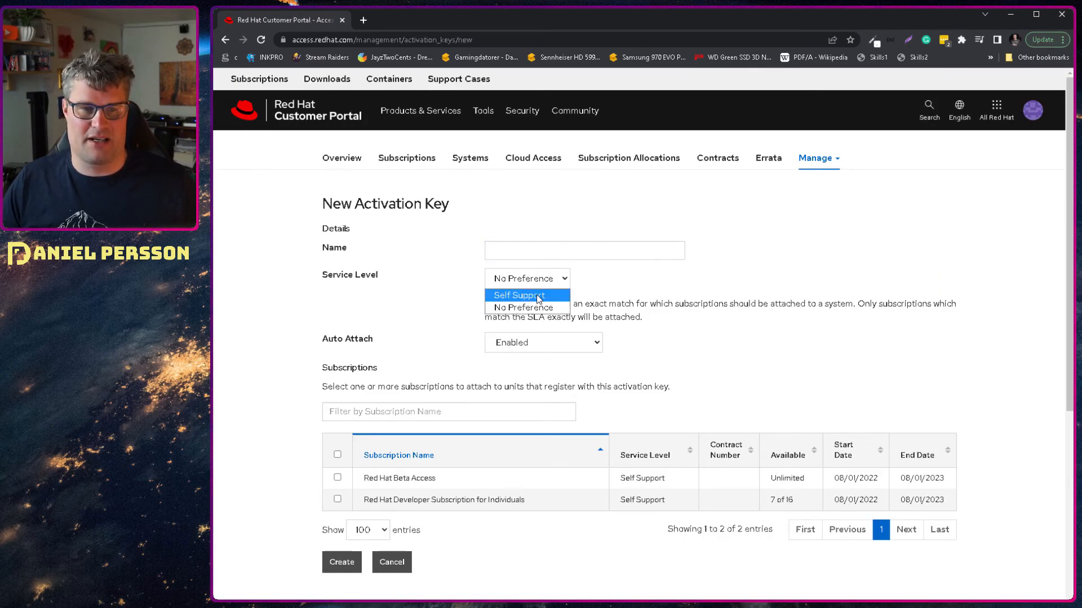
{"action": "left_click", "coordinate": [517, 294]}
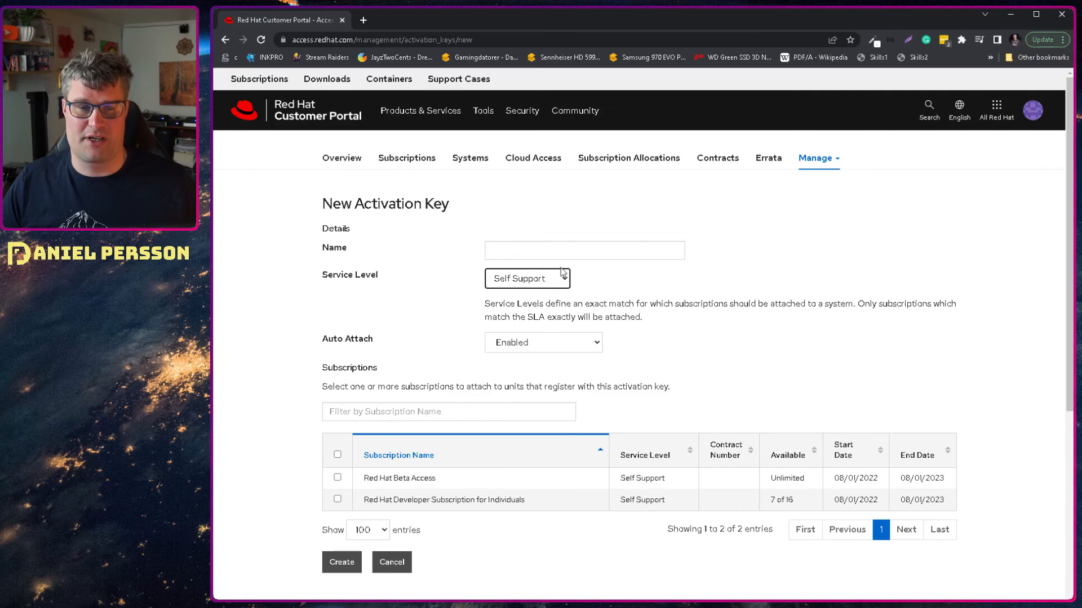
{"action": "left_click", "coordinate": [543, 343]}
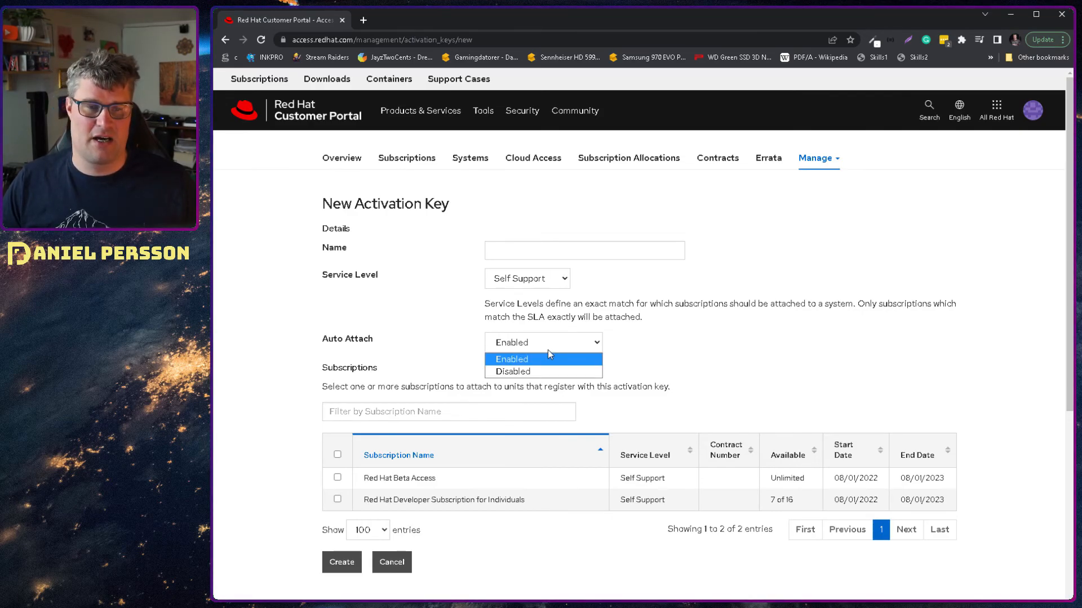
{"action": "left_click", "coordinate": [511, 358]}
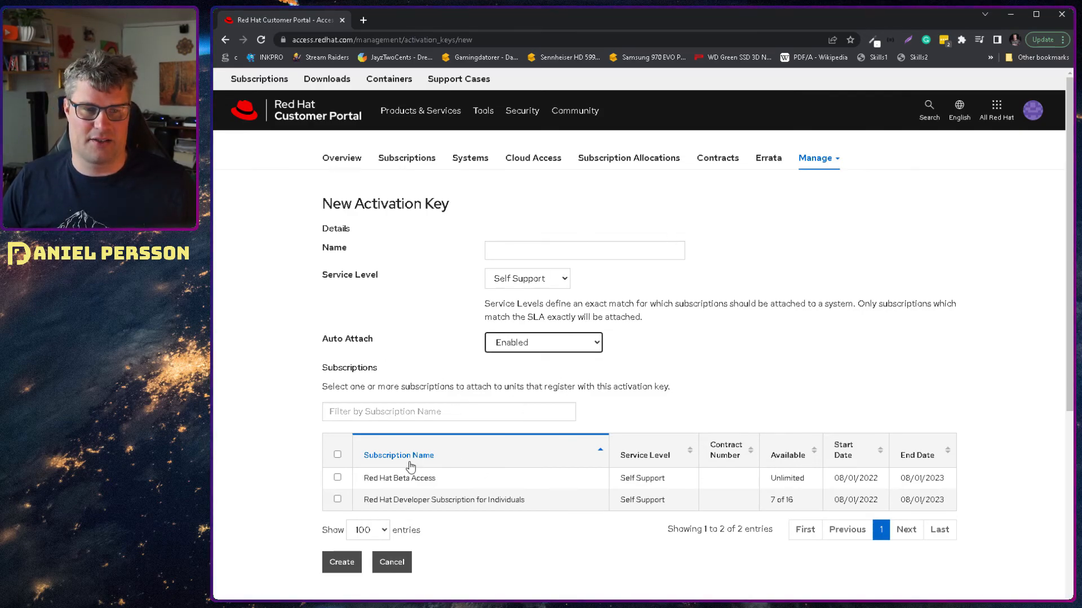
{"action": "mouse_move", "coordinate": [452, 498]}
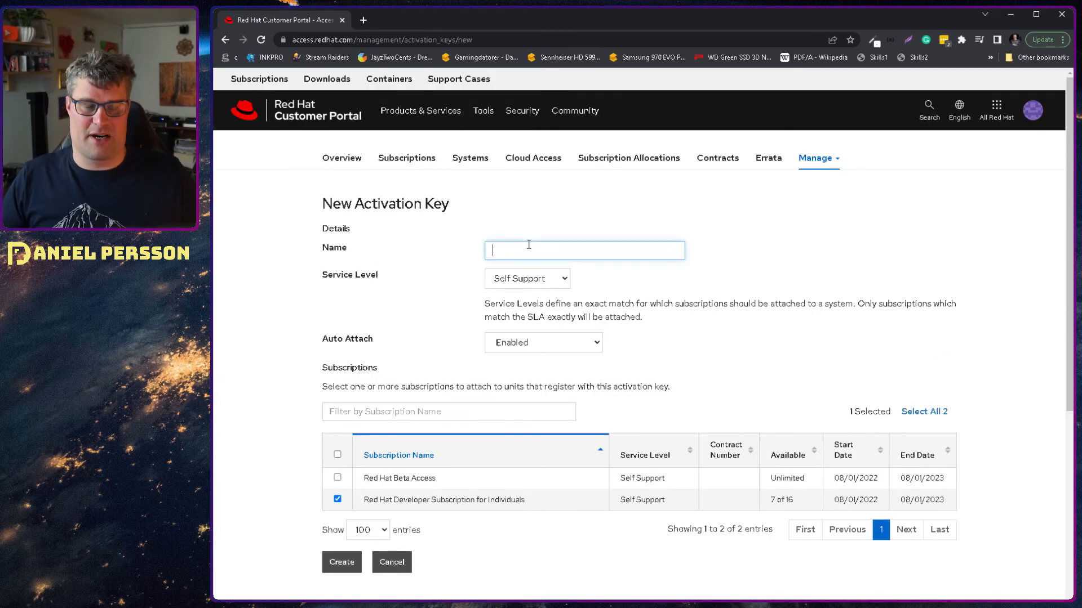
Name the activation key MySubscription, removing a stray typed letter
{"action": "type", "text": "MyS"}
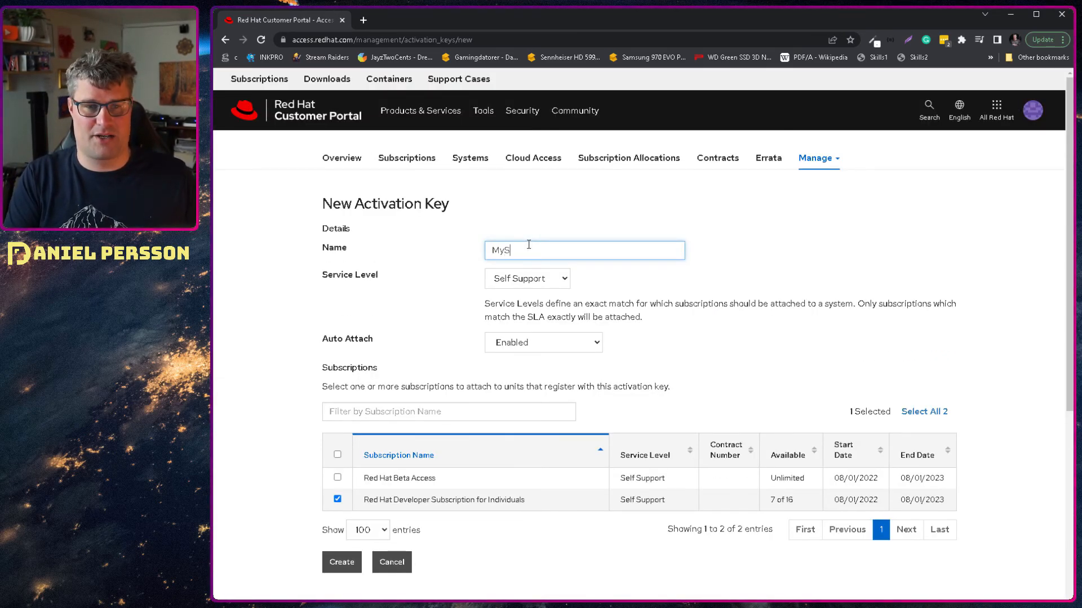
{"action": "type", "text": "ubs"}
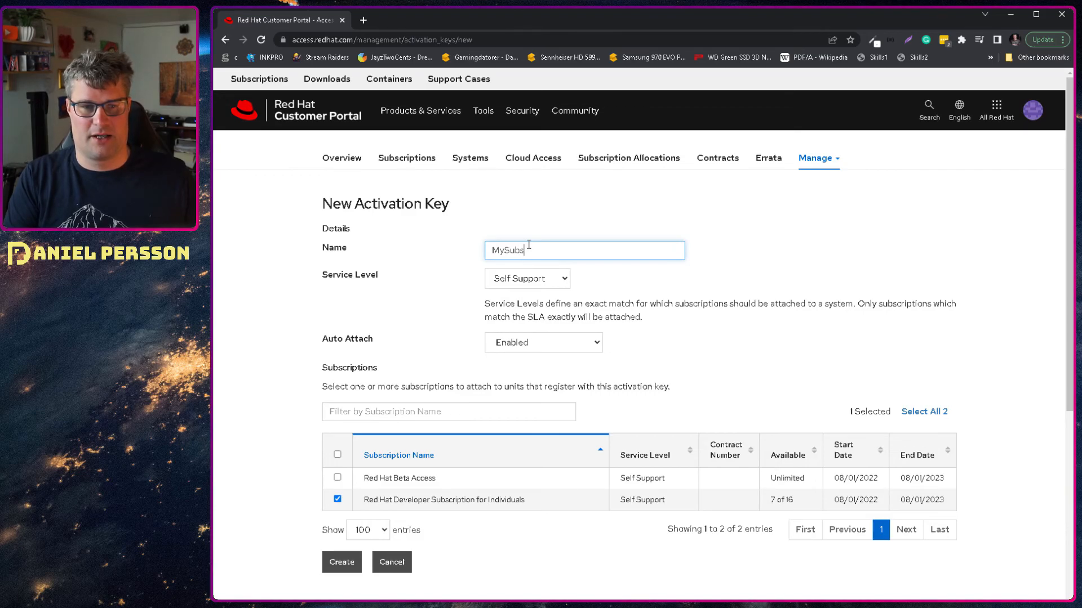
{"action": "type", "text": "riptionm"}
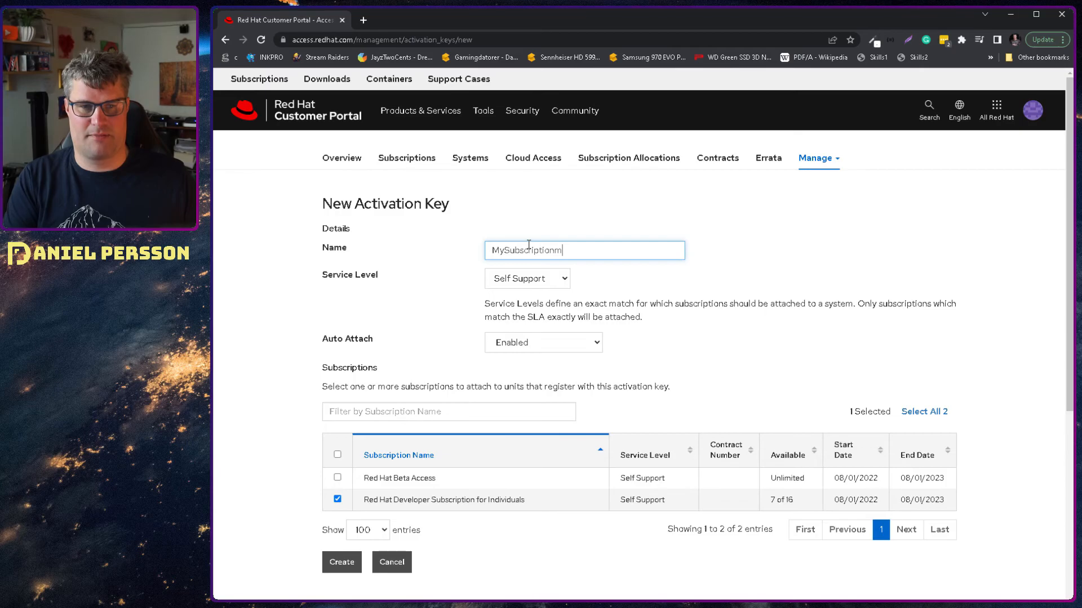
{"action": "key", "text": "Backspace"}
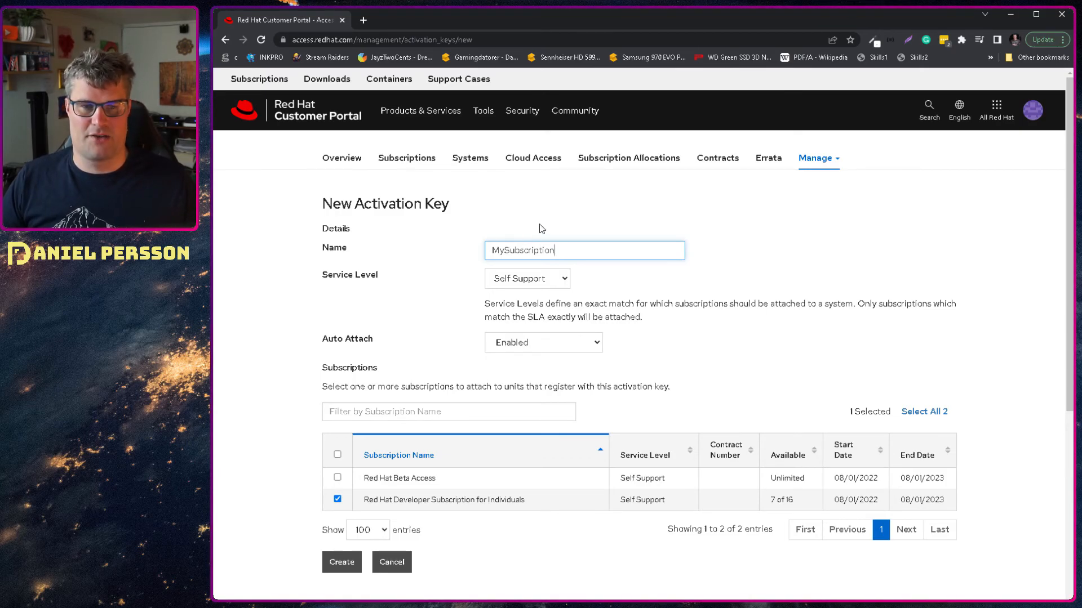
{"action": "mouse_move", "coordinate": [477, 281]}
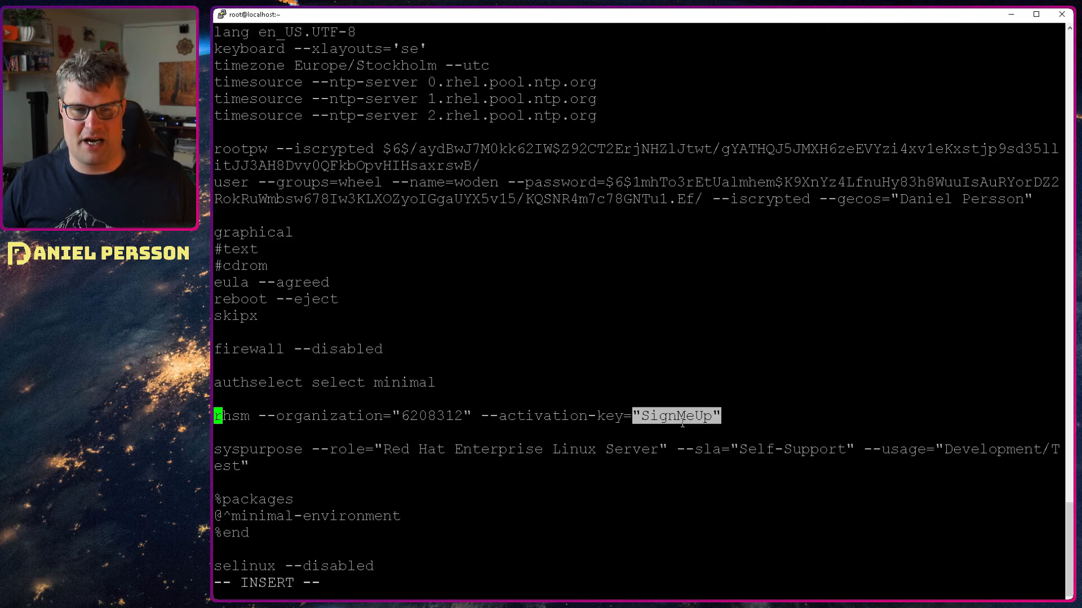
{"action": "mouse_move", "coordinate": [703, 422]}
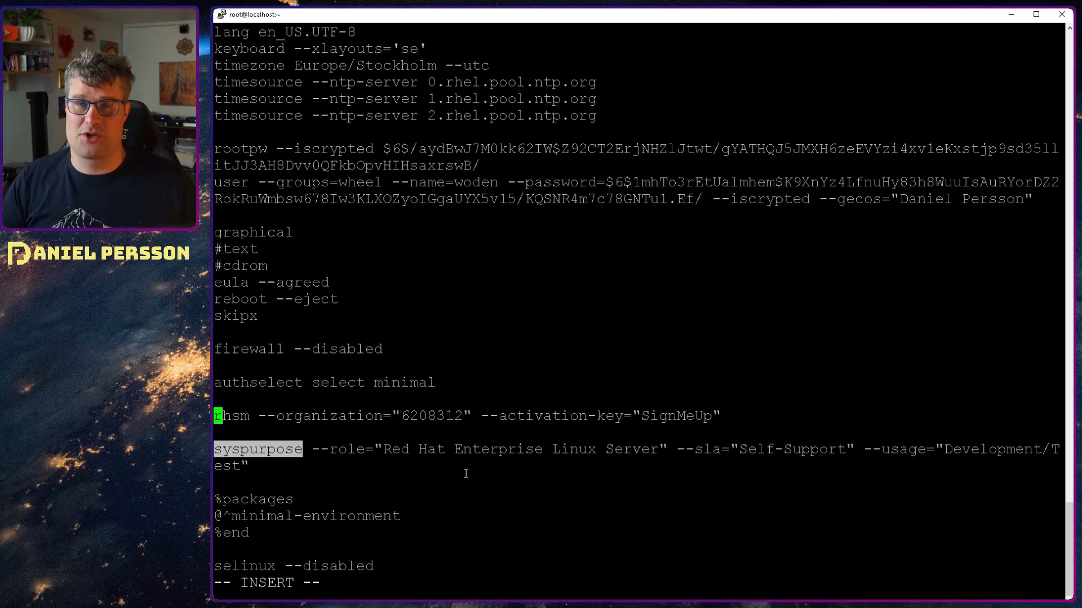
Add firstboot, bootloader, partitioning, DHCP network and sshkey lines to ks.cfg in vi
{"action": "scroll", "scroll_direction": "down", "scroll_amount": 3}
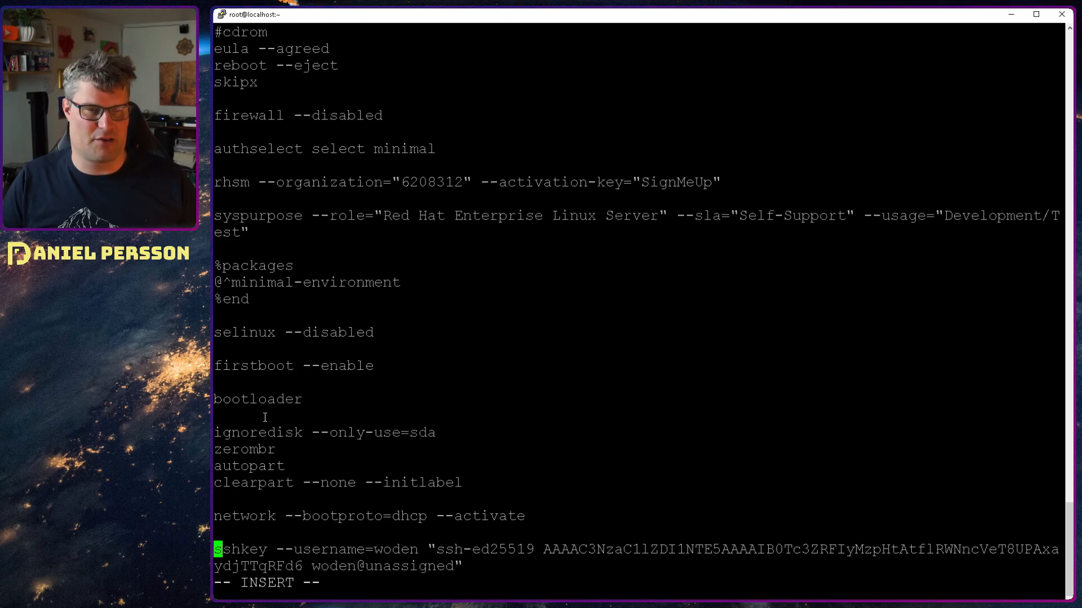
{"action": "double_click", "coordinate": [257, 399]}
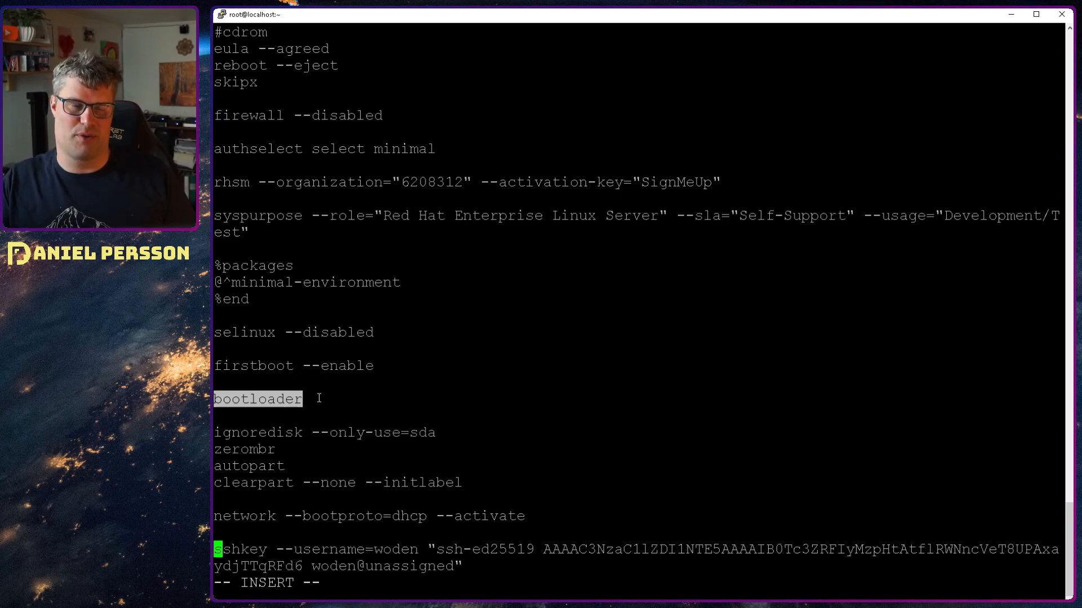
{"action": "mouse_move", "coordinate": [250, 466]}
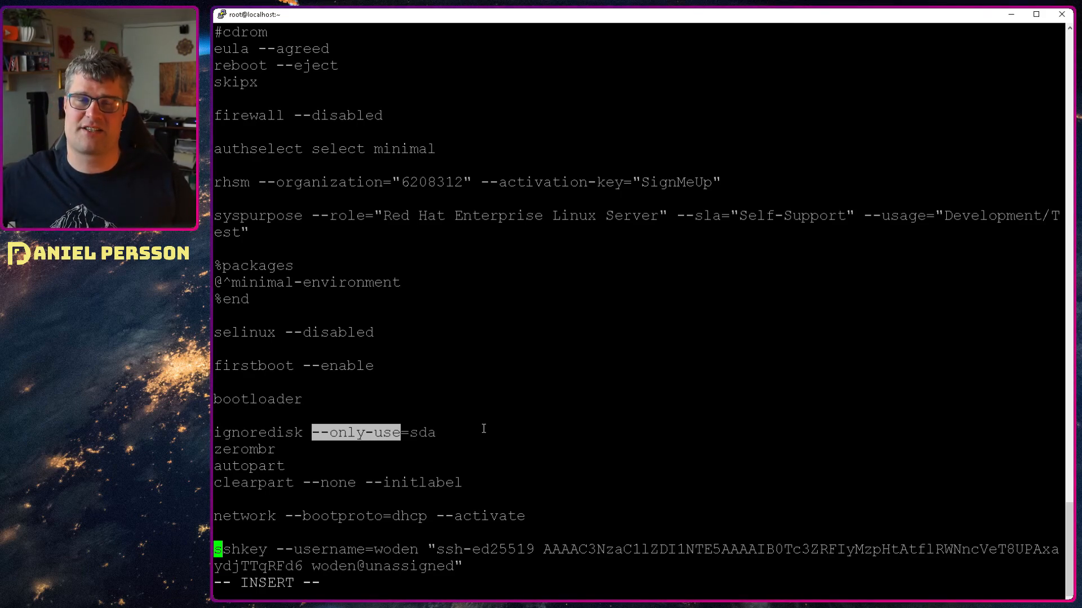
{"action": "mouse_move", "coordinate": [500, 404]}
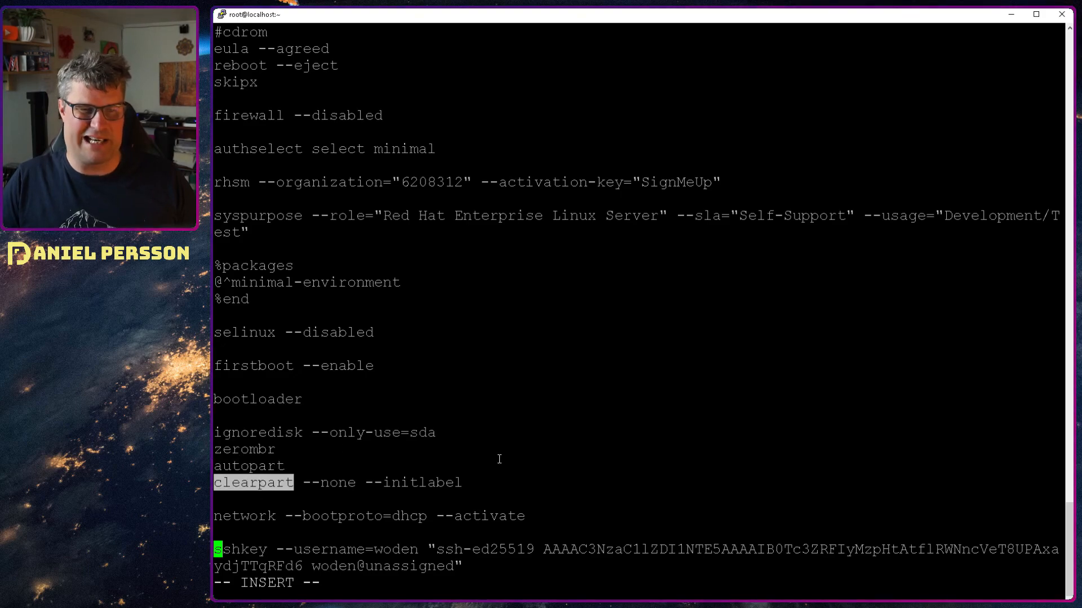
{"action": "mouse_move", "coordinate": [618, 450]}
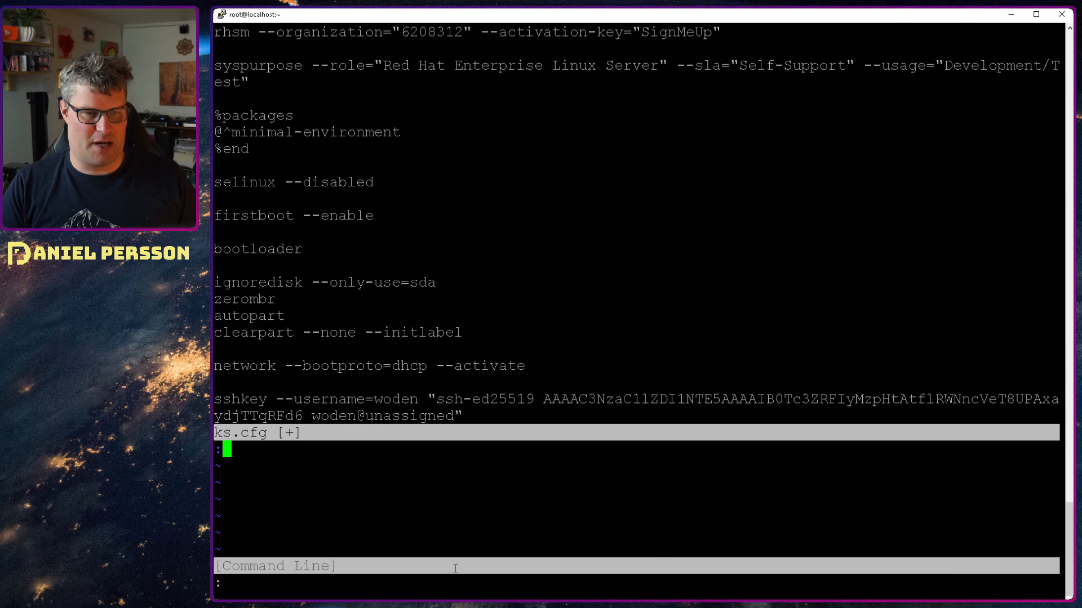
Quit vi saving ks.cfg, dismissing the accidentally opened command history window
{"action": "type", "text": "q"}
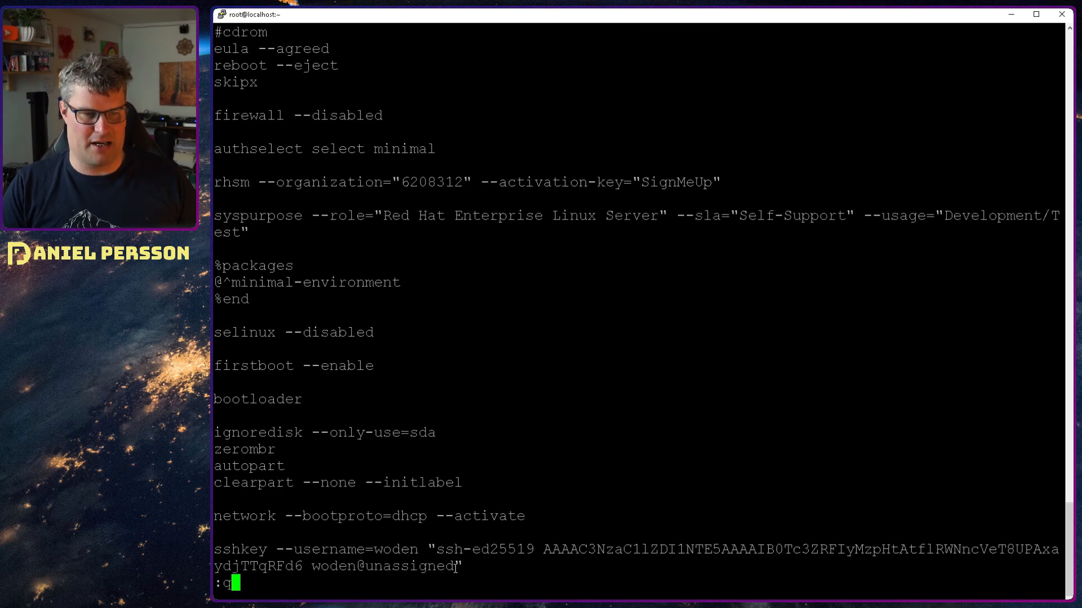
{"action": "key", "text": "BackSpace"}
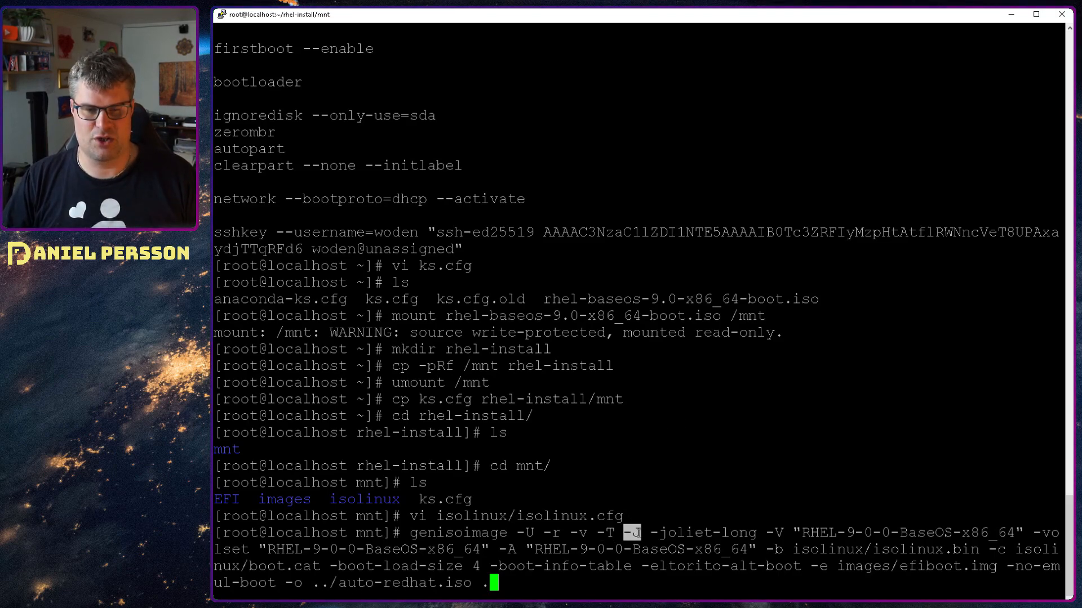
{"action": "mouse_move", "coordinate": [727, 477]}
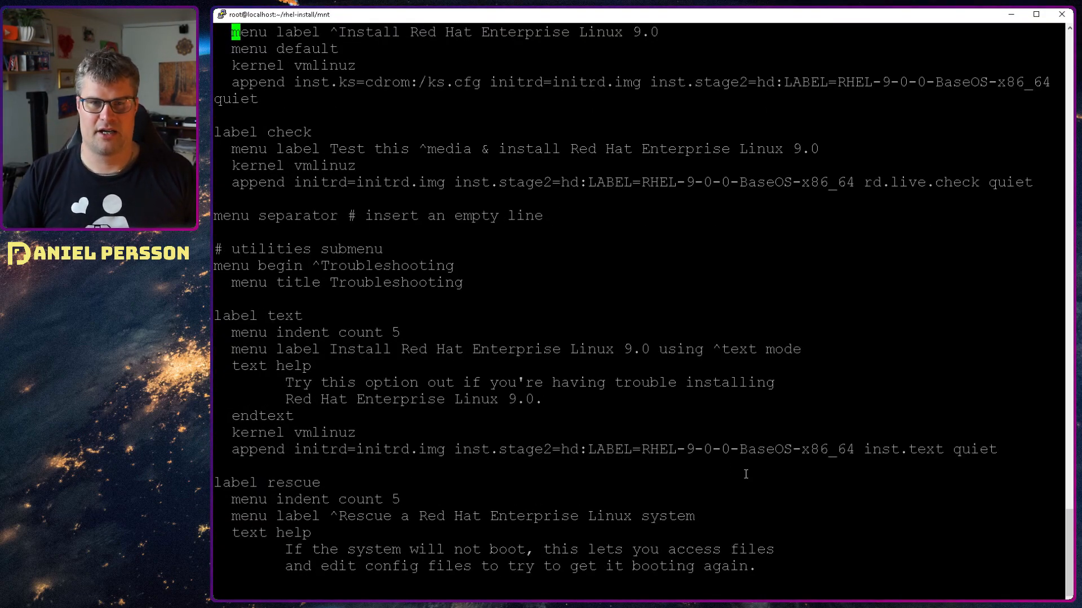
Copy the ISO contents and ks.cfg into rhel-install and run genisoimage outputting ../auto-redhat.iso
{"action": "left_click_drag", "start_coordinate": [631, 183], "coordinate": [842, 182]}
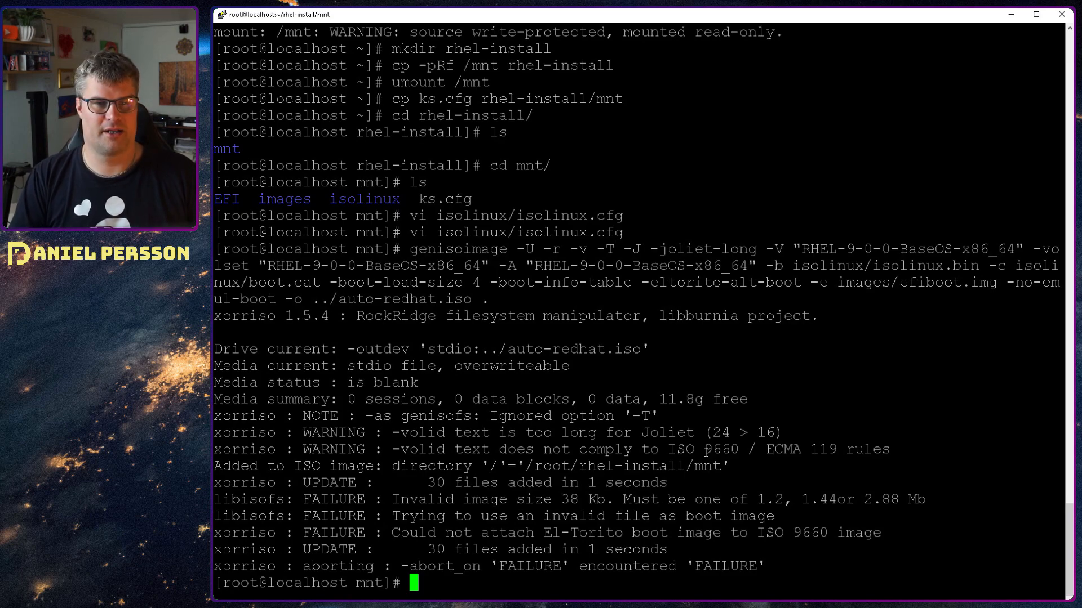
{"action": "type", "text": "c"}
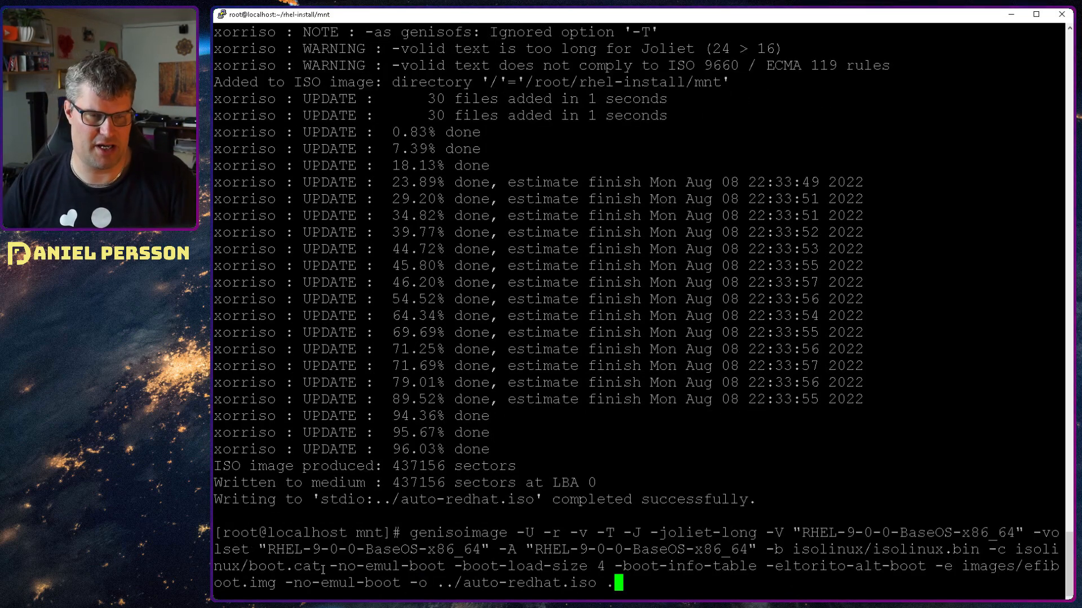
Grab the -no-emul-boot option from the output to reuse it for the EFI boot image
{"action": "double_click", "coordinate": [387, 567]}
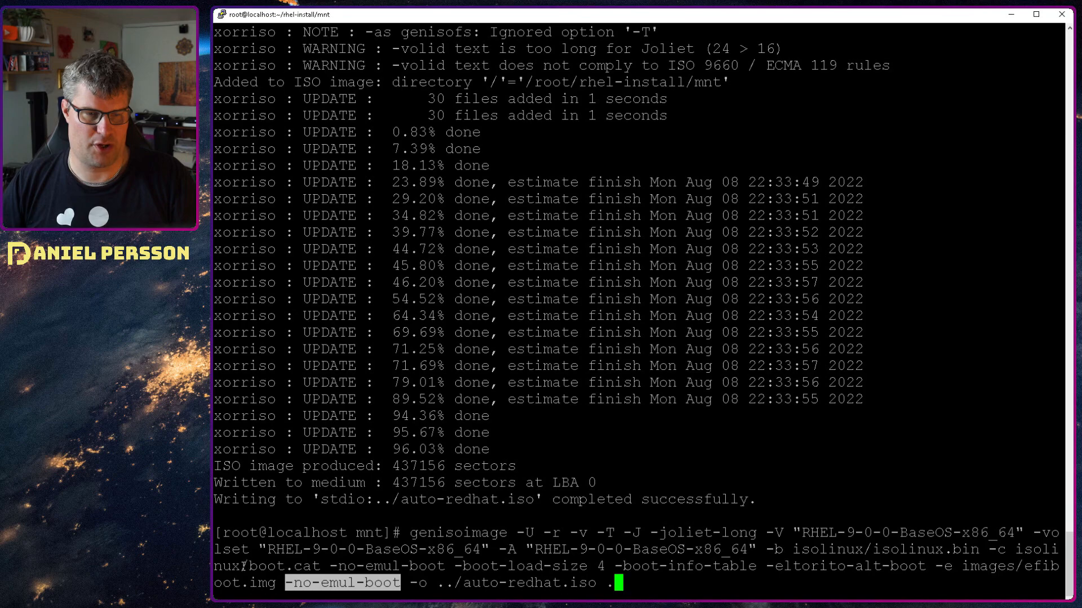
{"action": "mouse_move", "coordinate": [672, 561]}
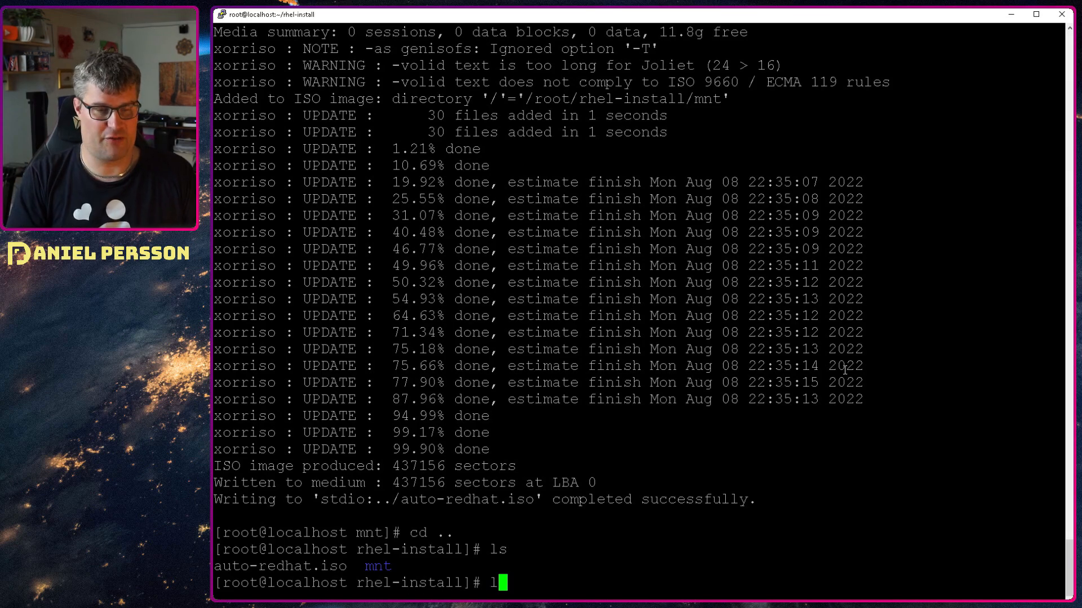
List rhel-install with ls -al, showing auto-redhat.iso at about 895 MB
{"action": "type", "text": "ls -al"}
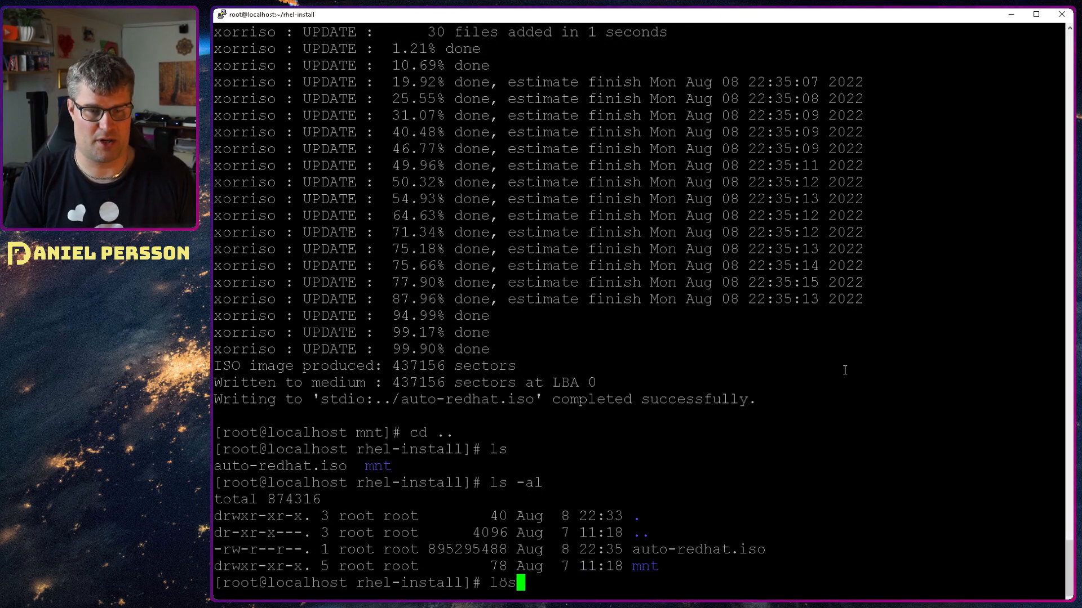